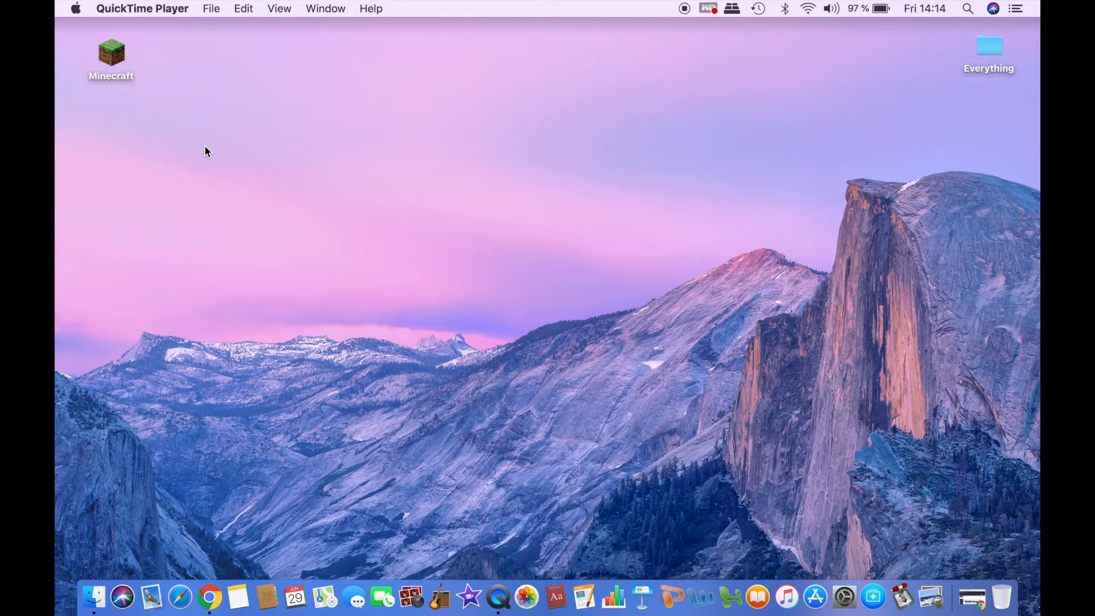
Bring Chrome forward, showing the Forge 1.12.2 downloads page
click(208, 597)
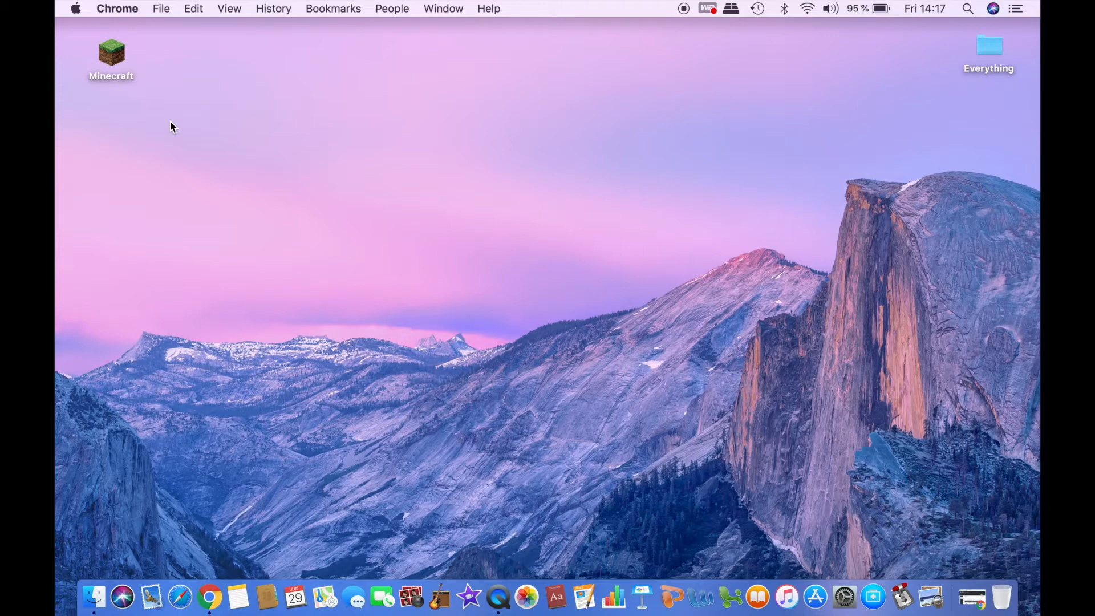
mouse_move(705, 394)
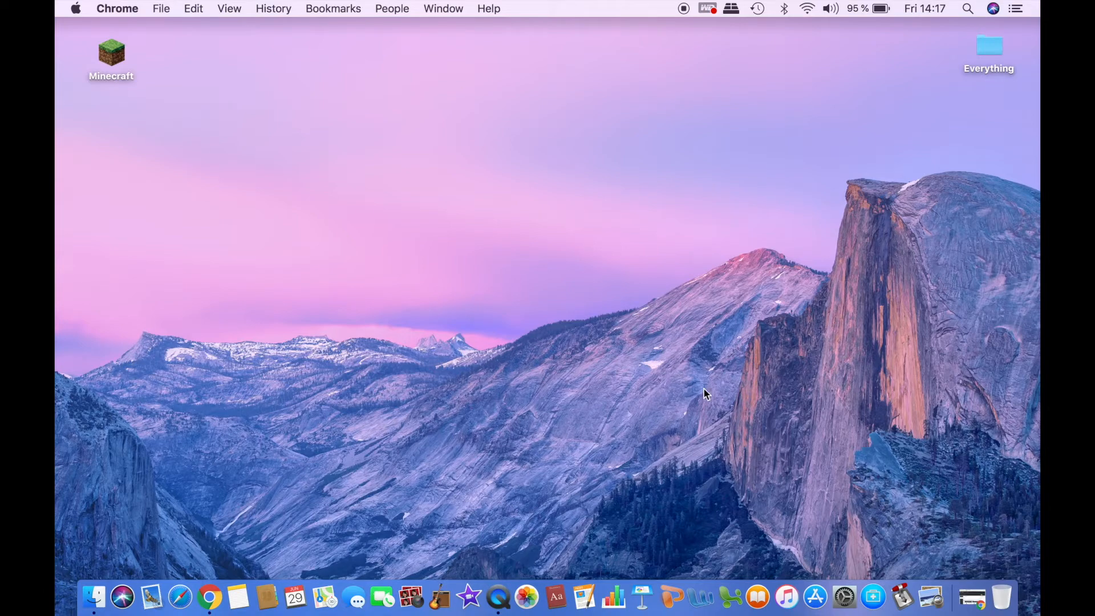
click(209, 597)
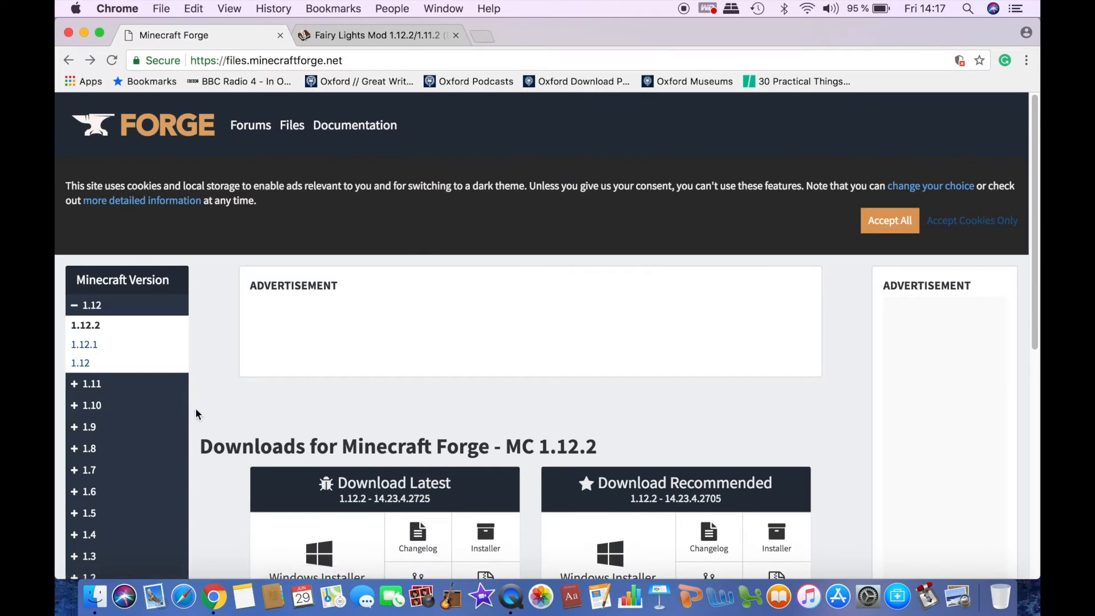
Download the latest Forge 1.12.2 Installer, skipping the AdFoc ad and keeping the file
scroll(down, 3)
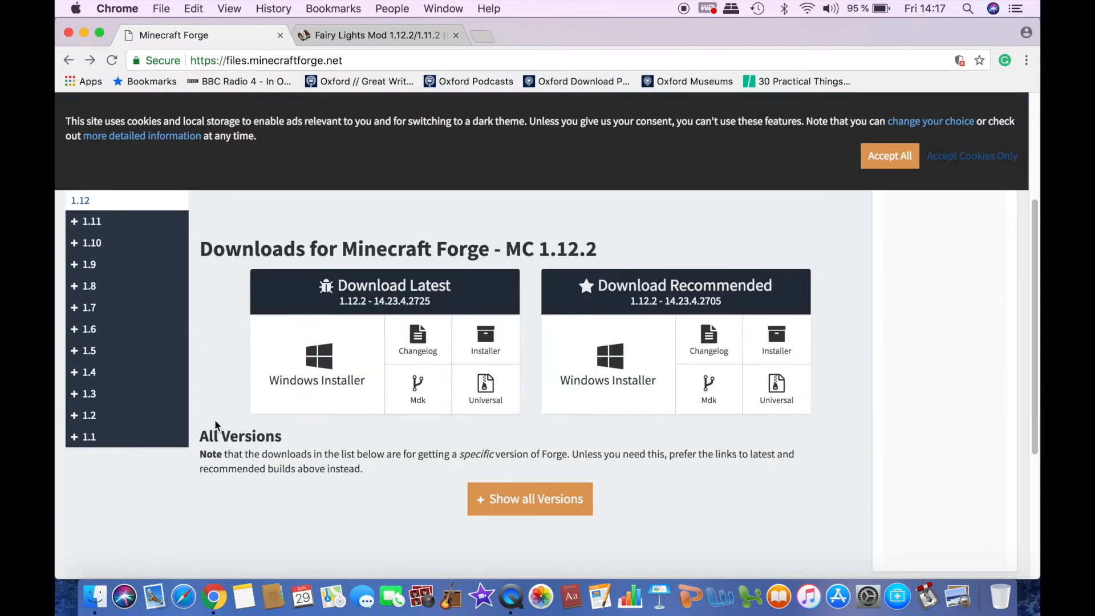
double_click(361, 285)
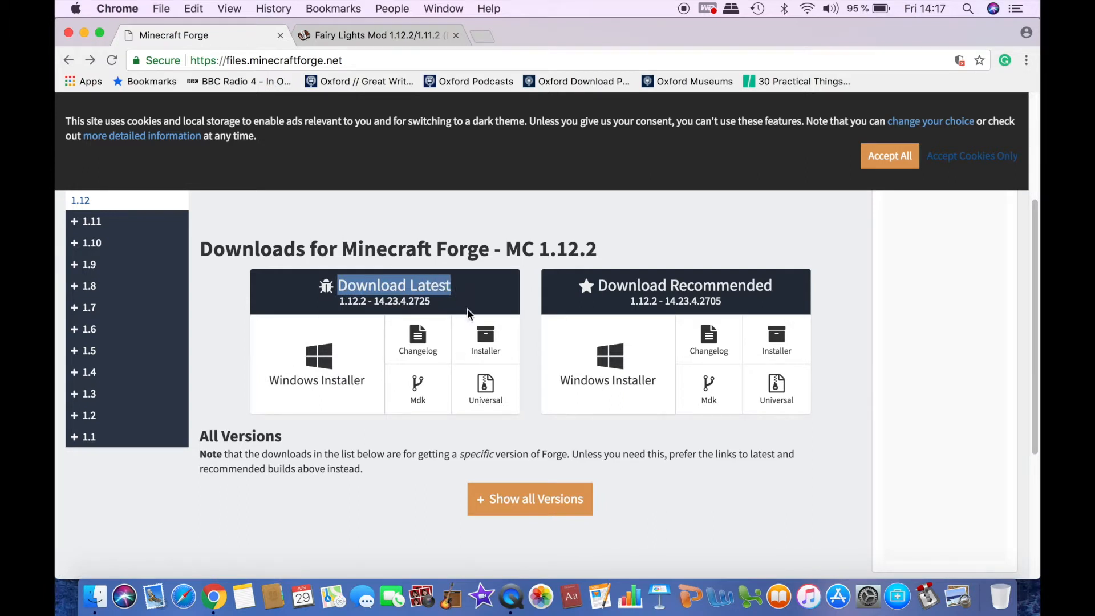
mouse_move(485, 349)
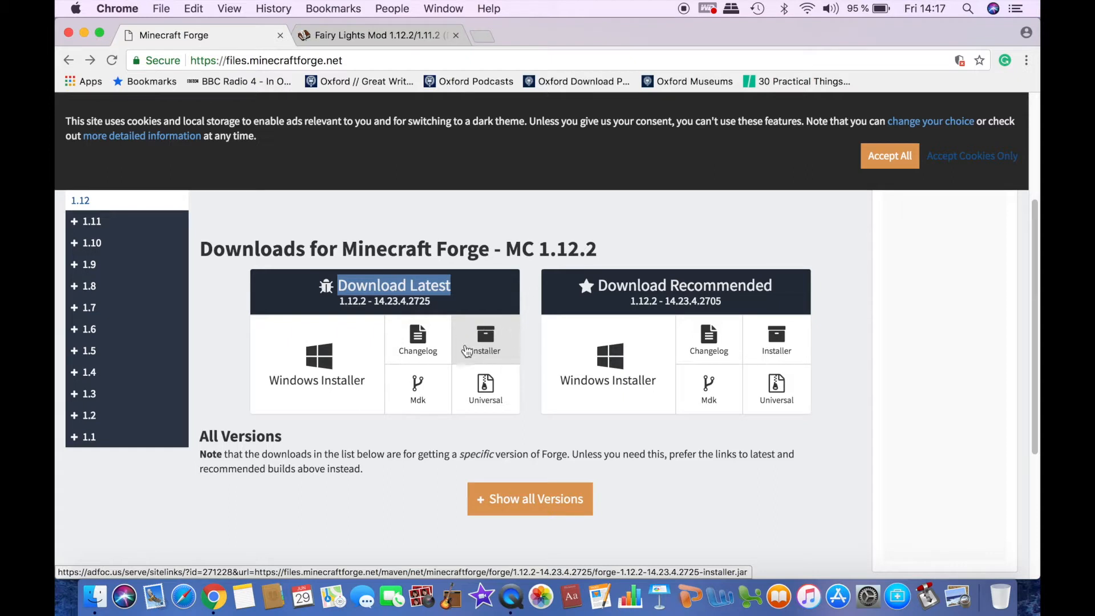
mouse_move(484, 351)
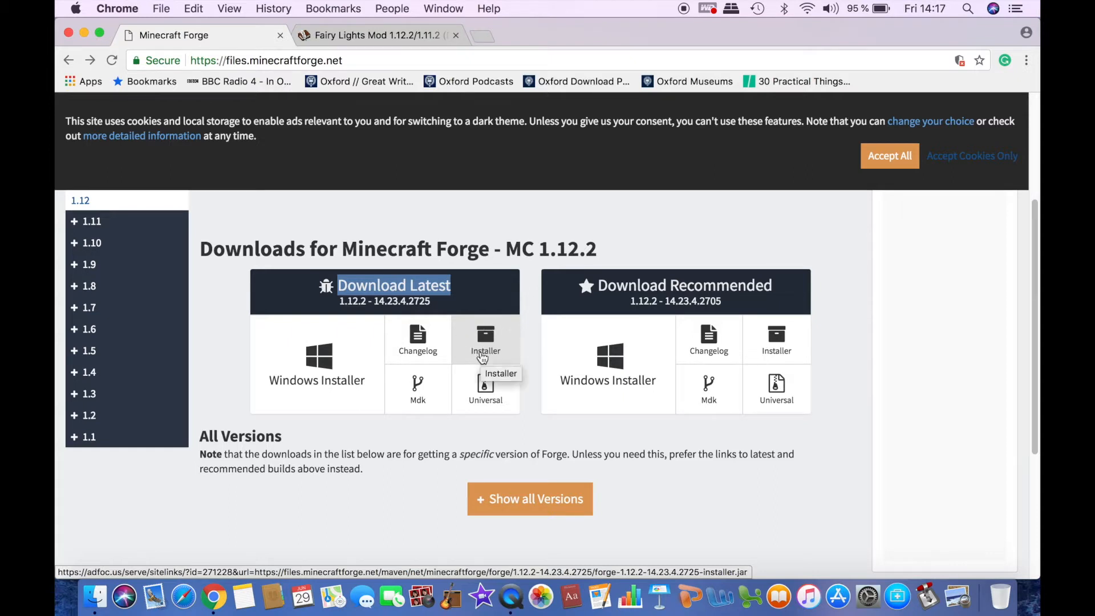
click(485, 342)
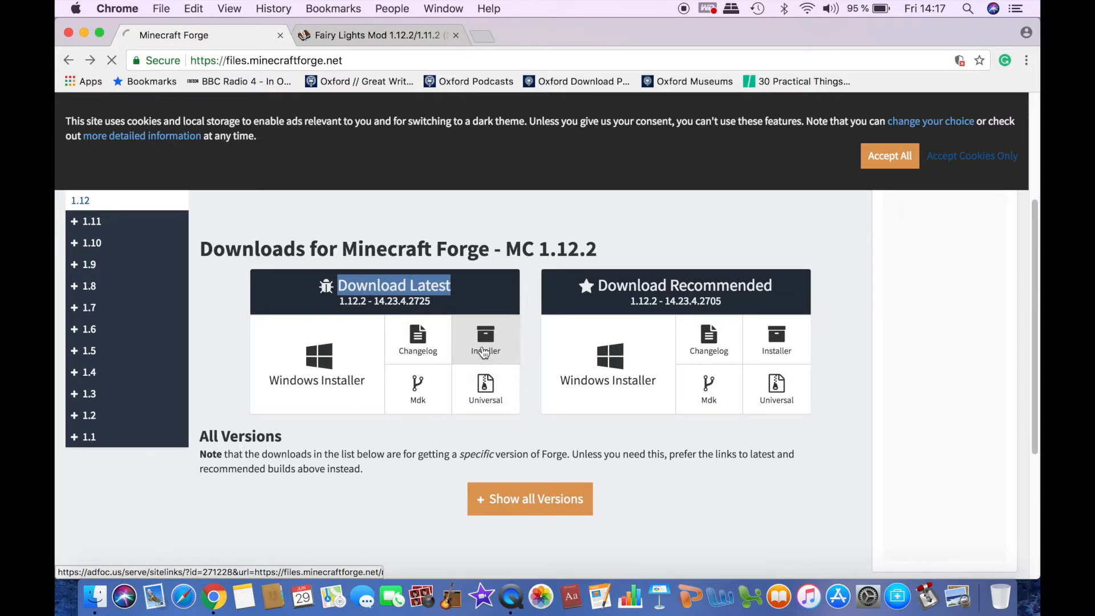
click(484, 338)
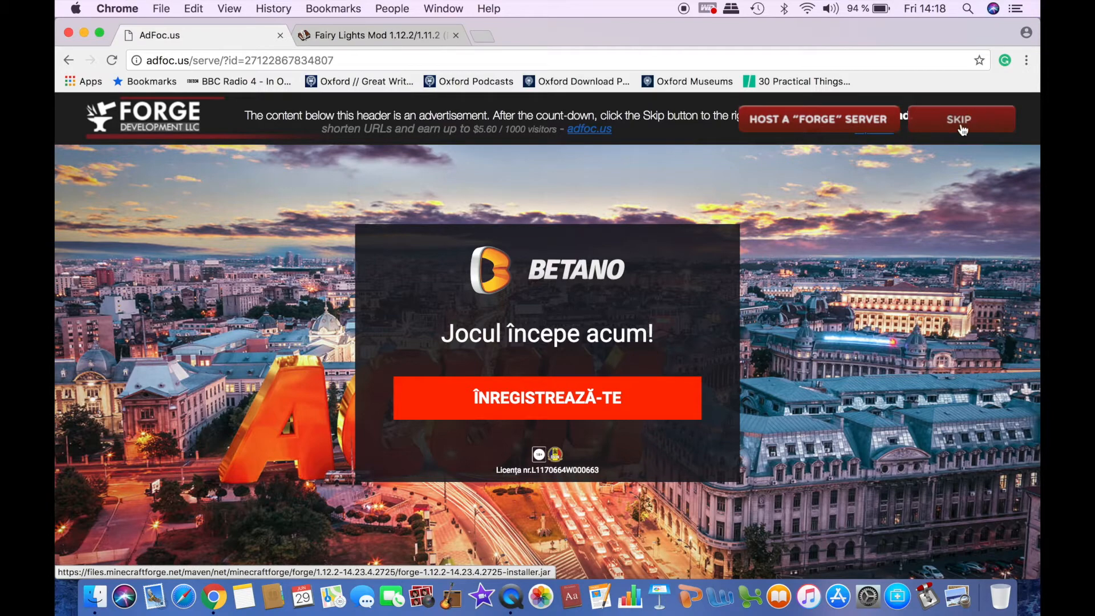
click(958, 120)
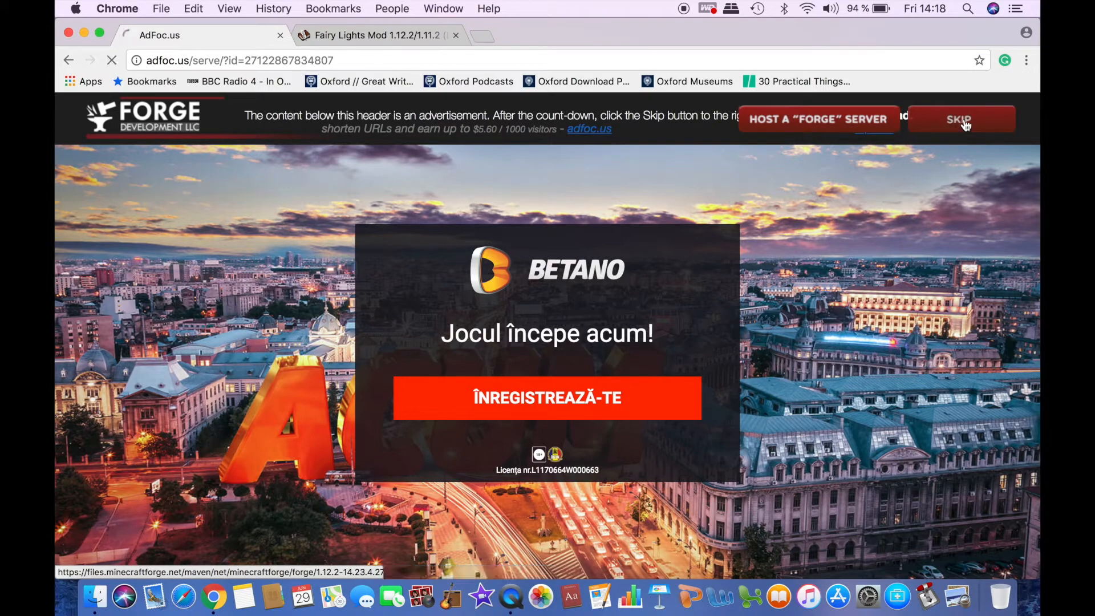
click(957, 119)
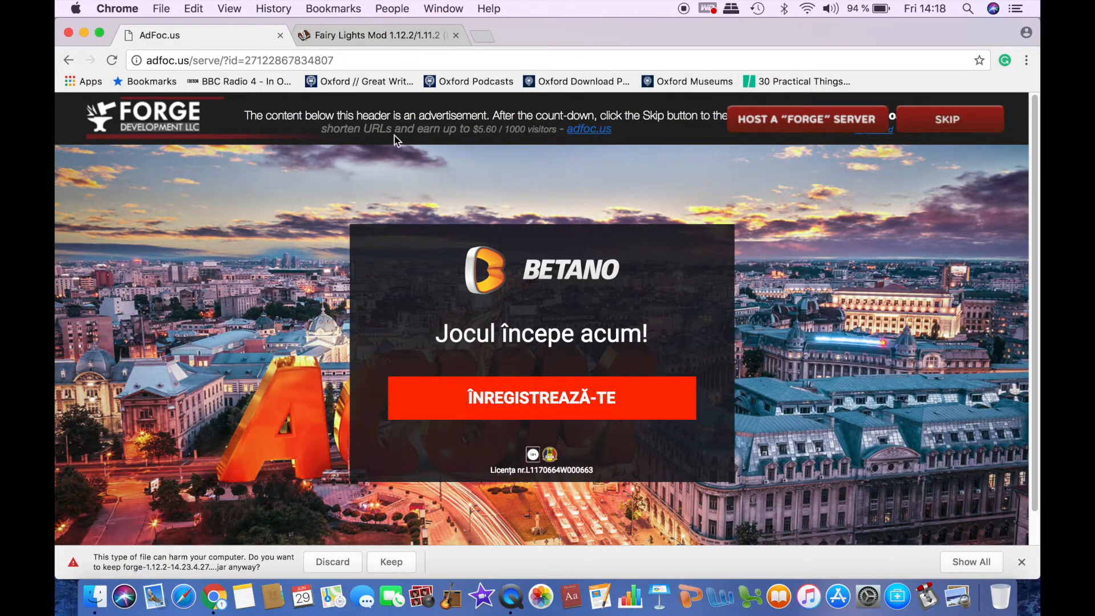
mouse_move(370, 516)
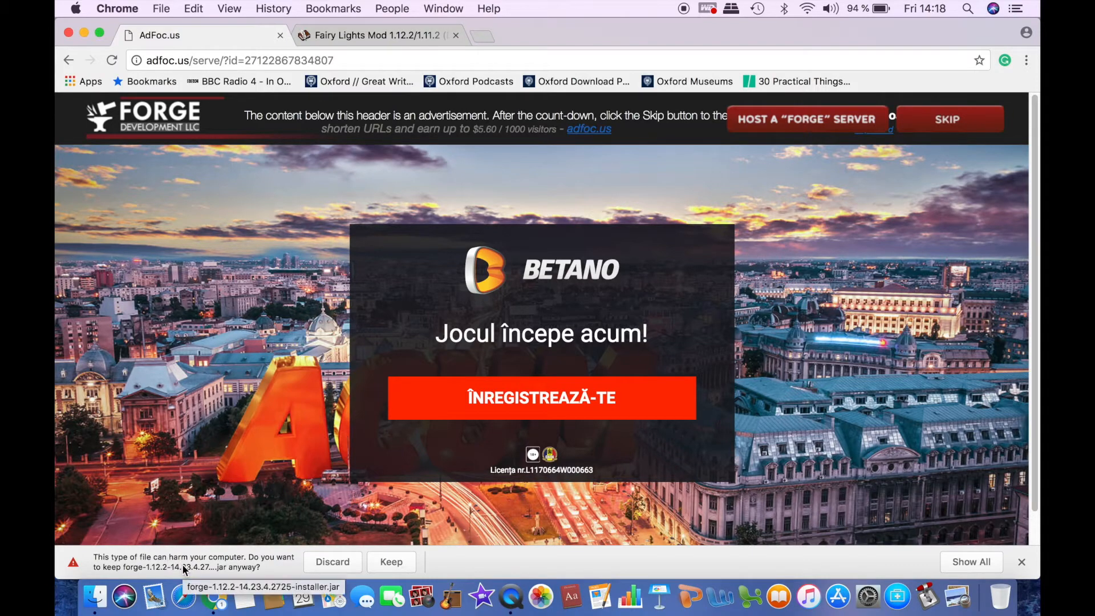
mouse_move(326, 561)
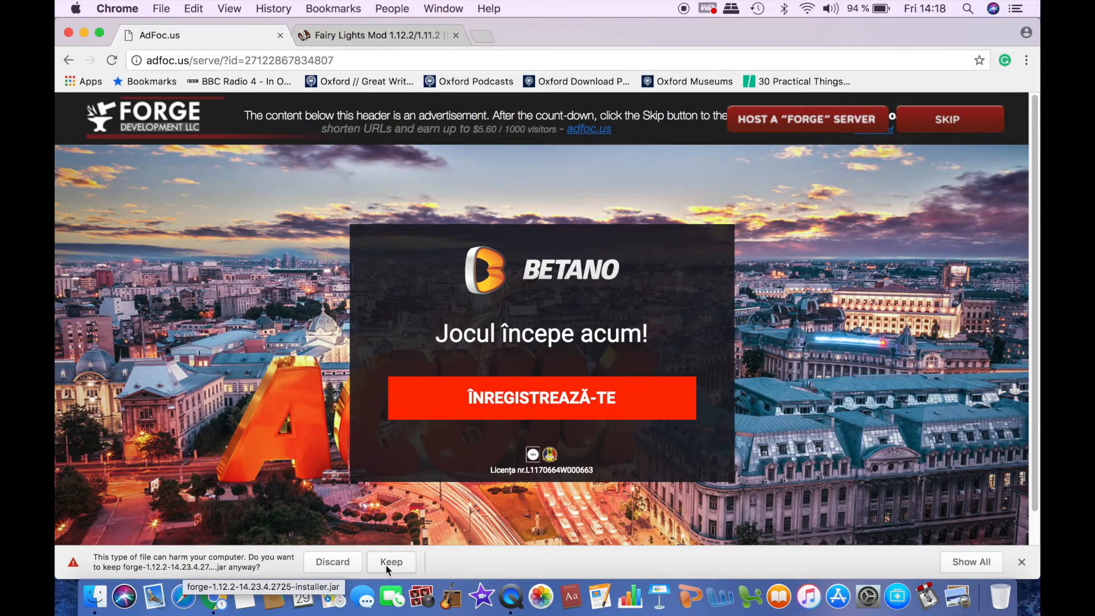
click(391, 561)
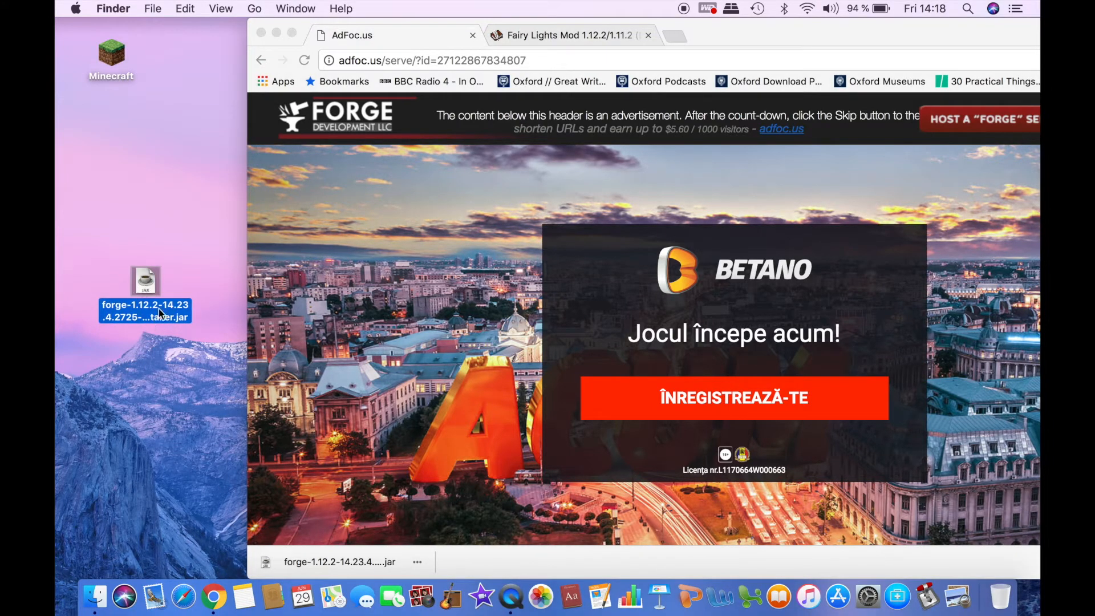
mouse_move(175, 321)
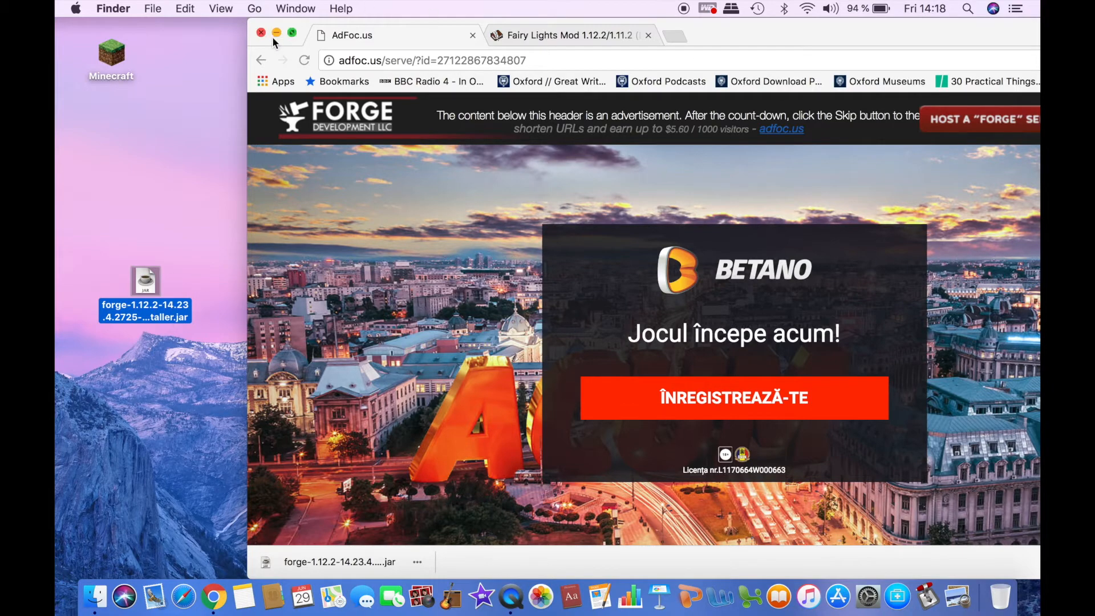
Hide Chrome, try opening the Forge installer jar, and dismiss the unidentified-developer warning
click(261, 35)
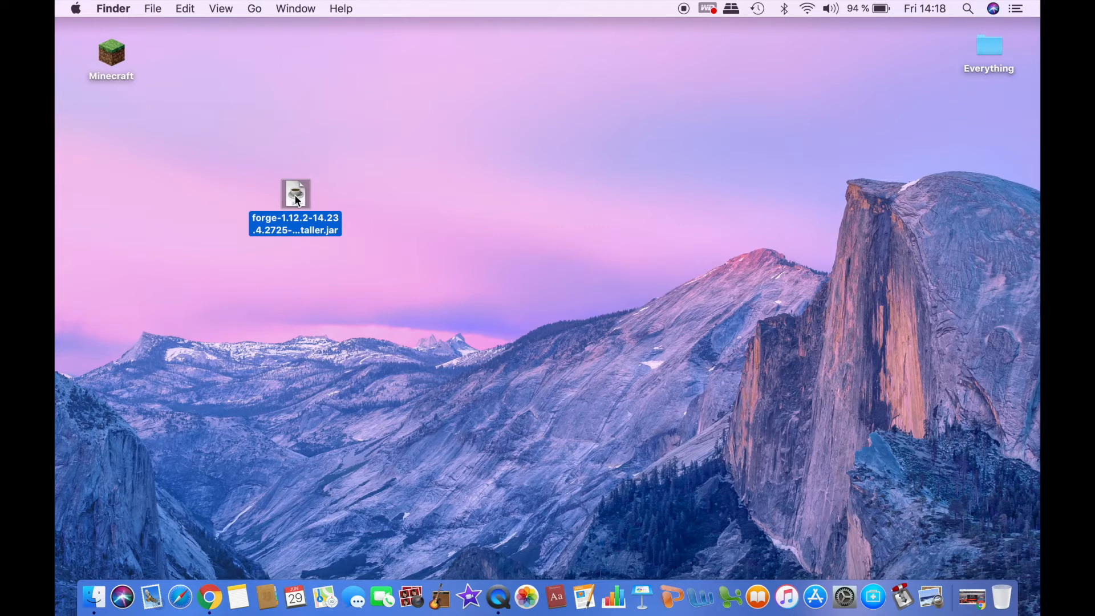
double_click(295, 193)
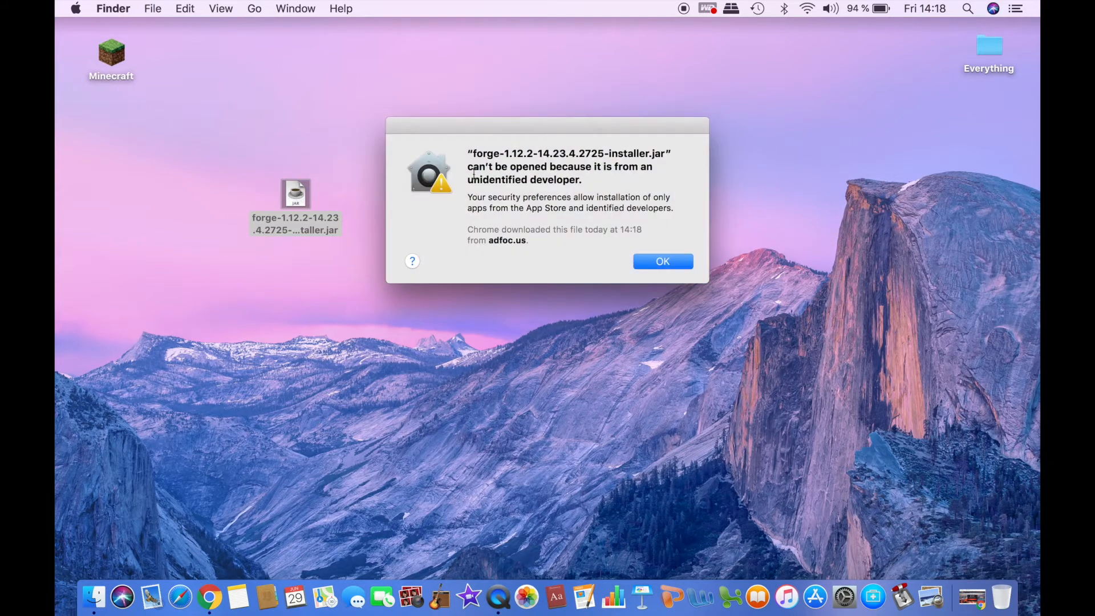
mouse_move(554, 180)
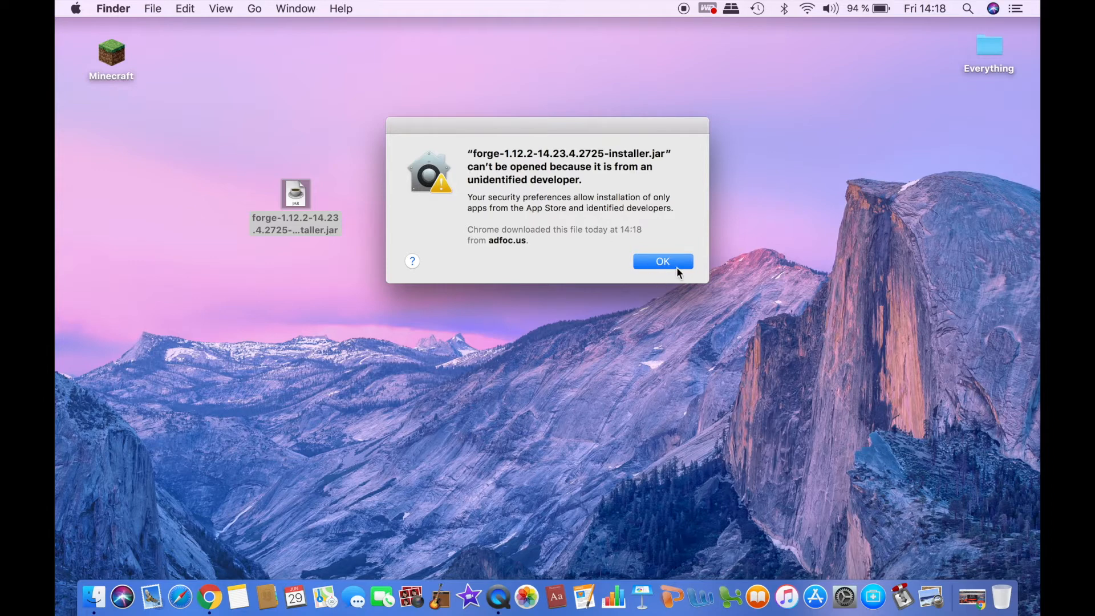
click(661, 260)
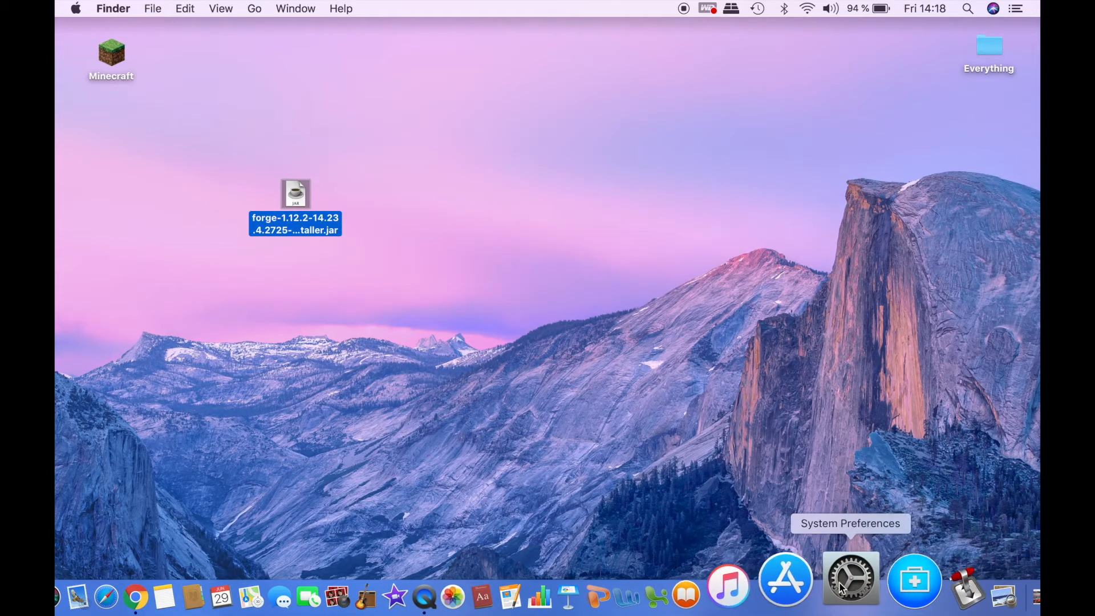
In Security & Privacy, choose Open Anyway for the Forge installer and confirm Open
click(849, 580)
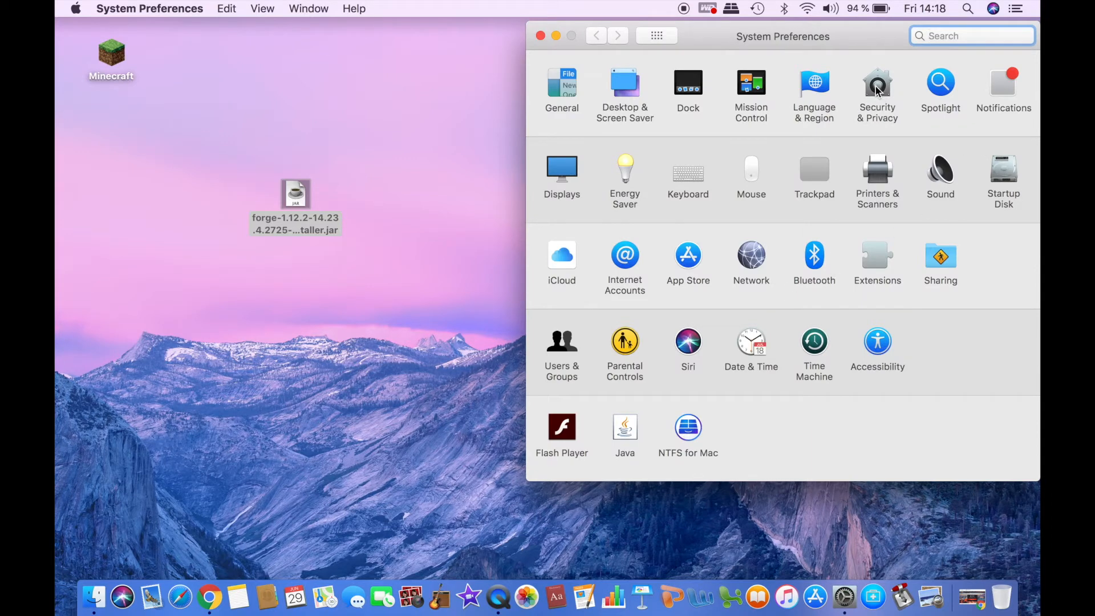
click(877, 90)
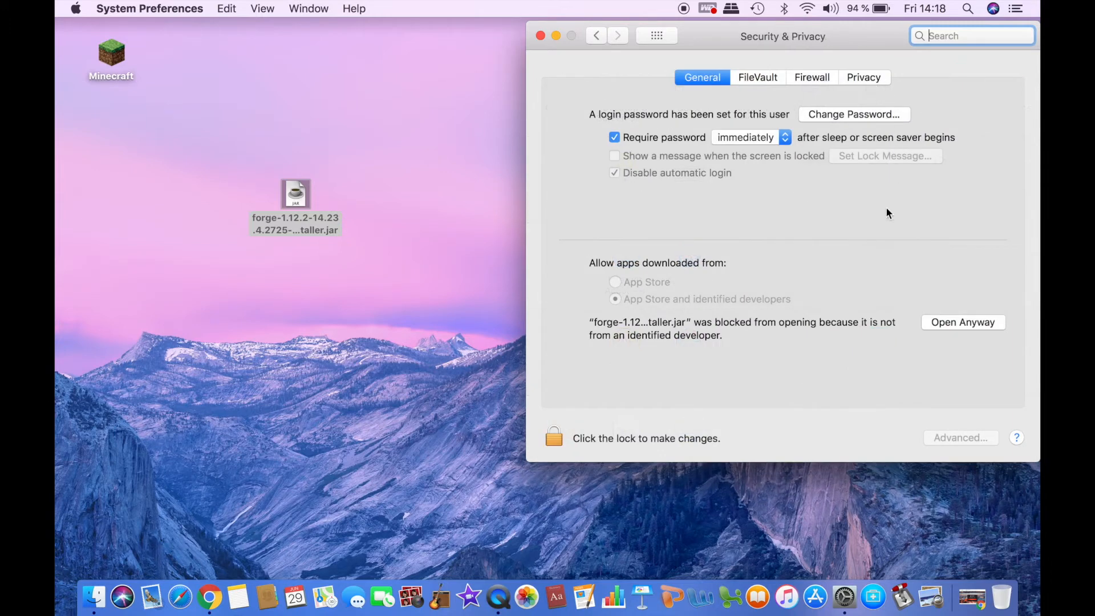
click(962, 322)
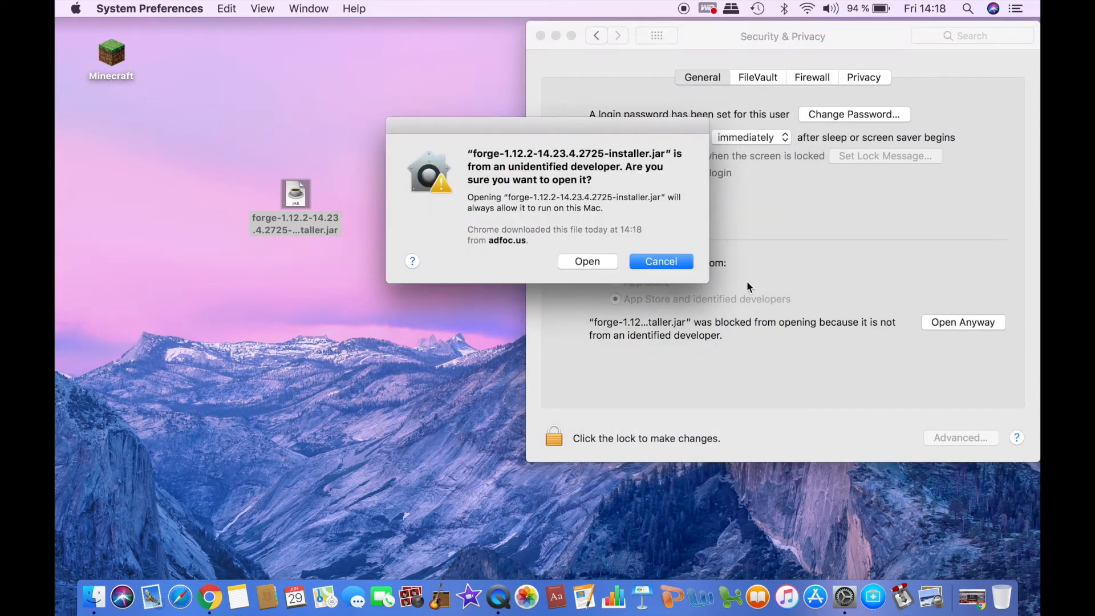
click(659, 261)
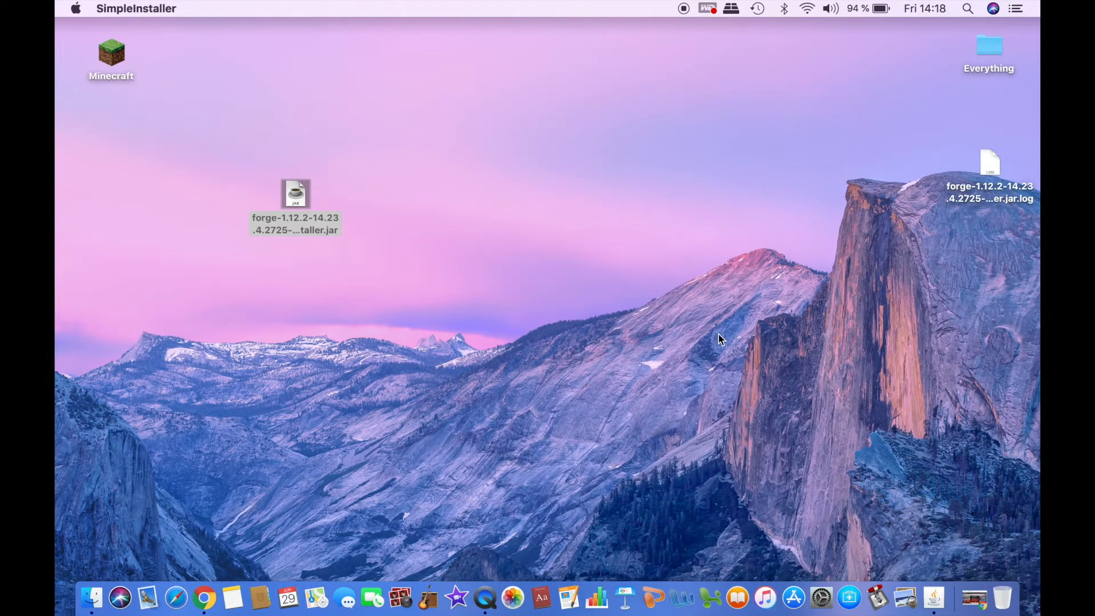
Run the Forge installer with Install client and dismiss the Complete message
double_click(294, 193)
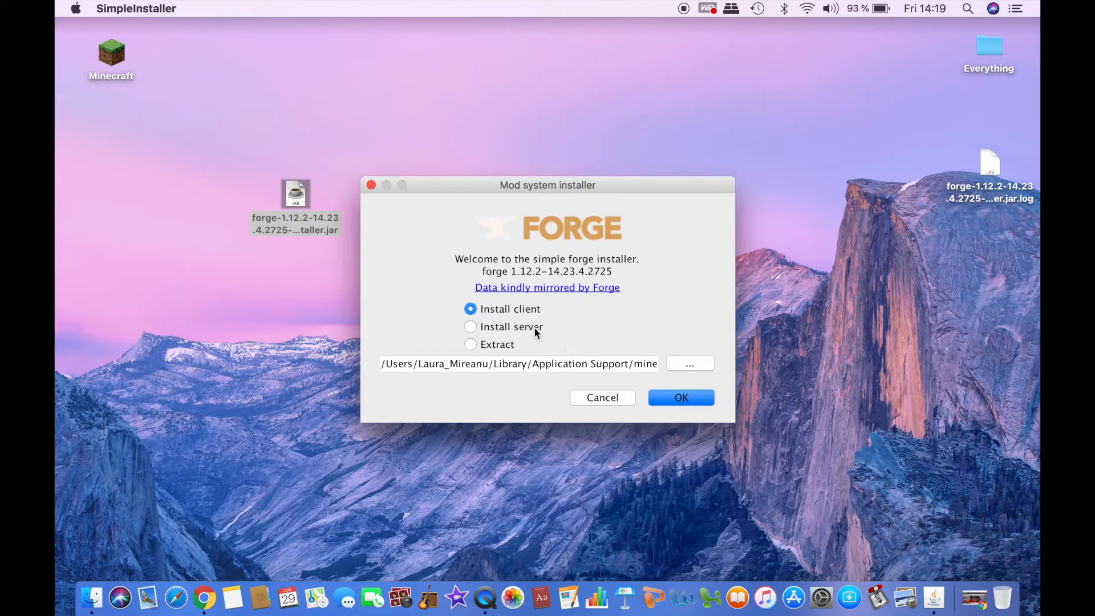
mouse_move(524, 314)
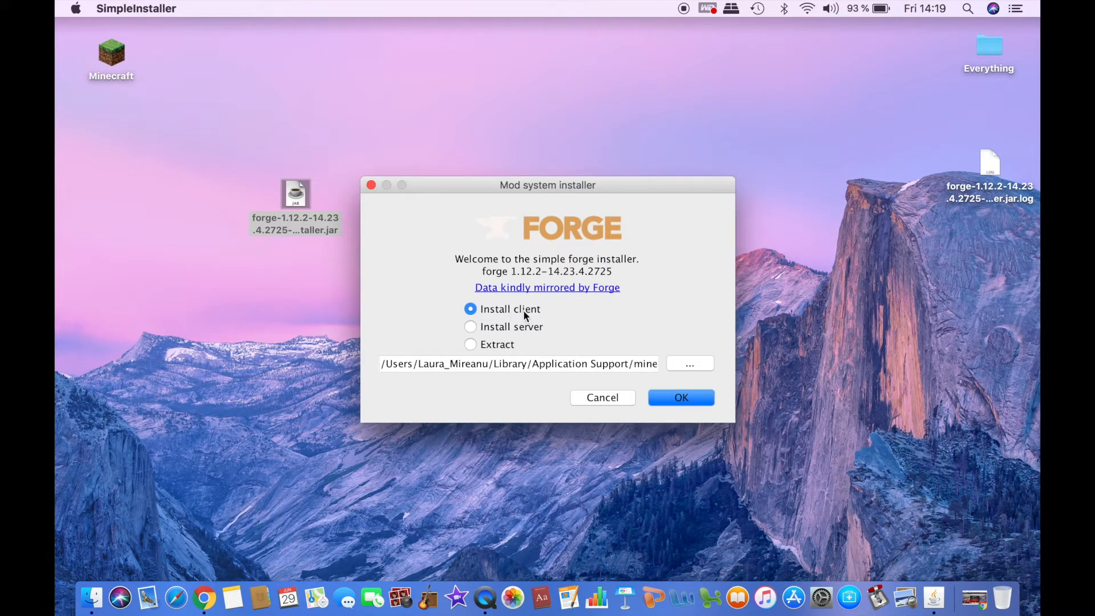
click(680, 397)
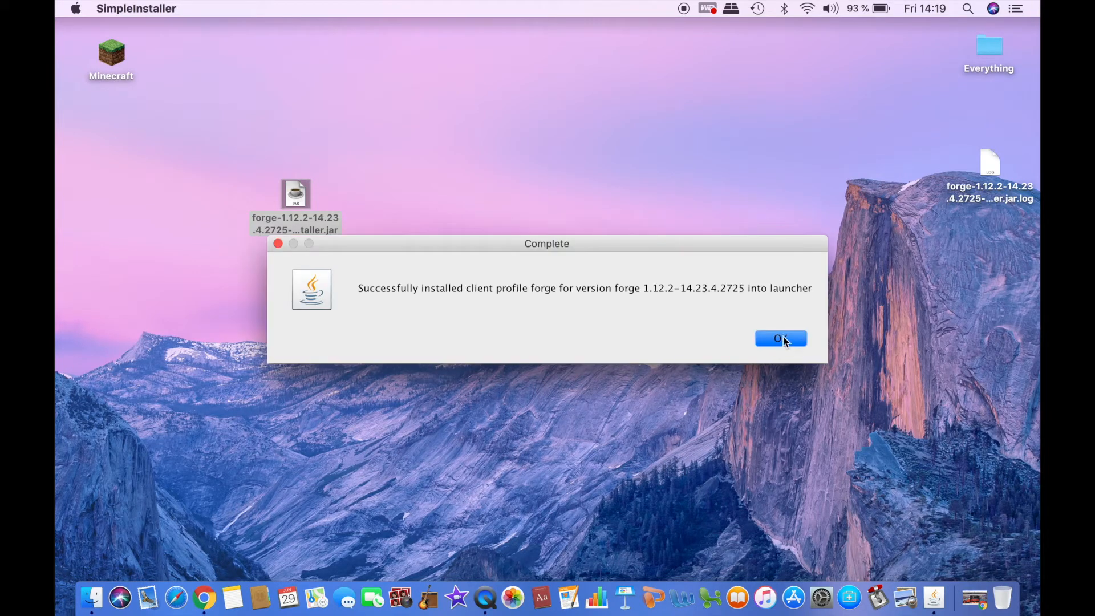
mouse_move(457, 293)
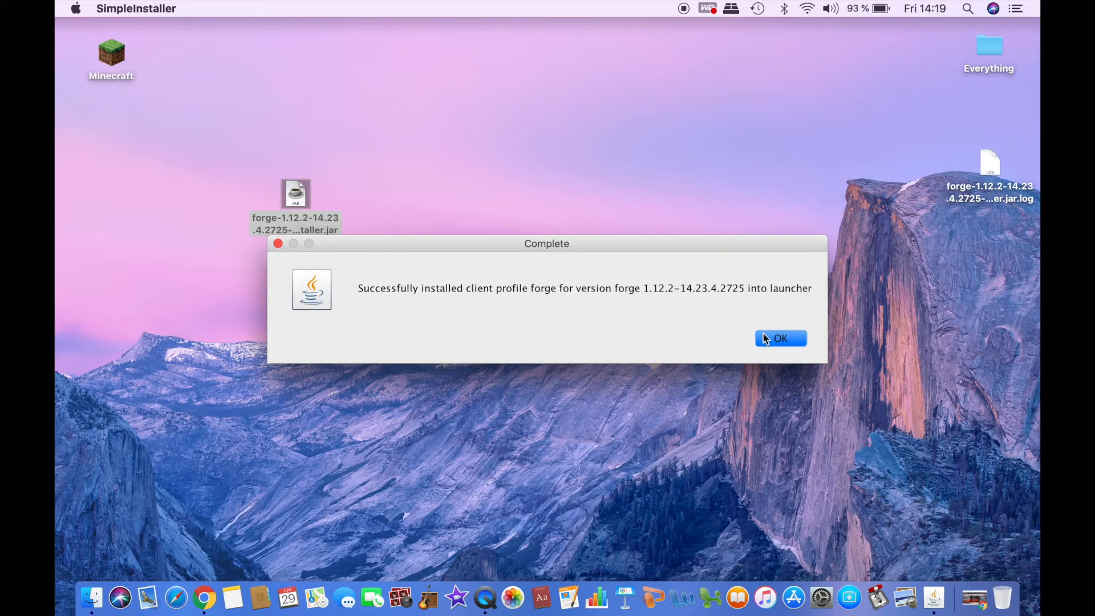
click(780, 338)
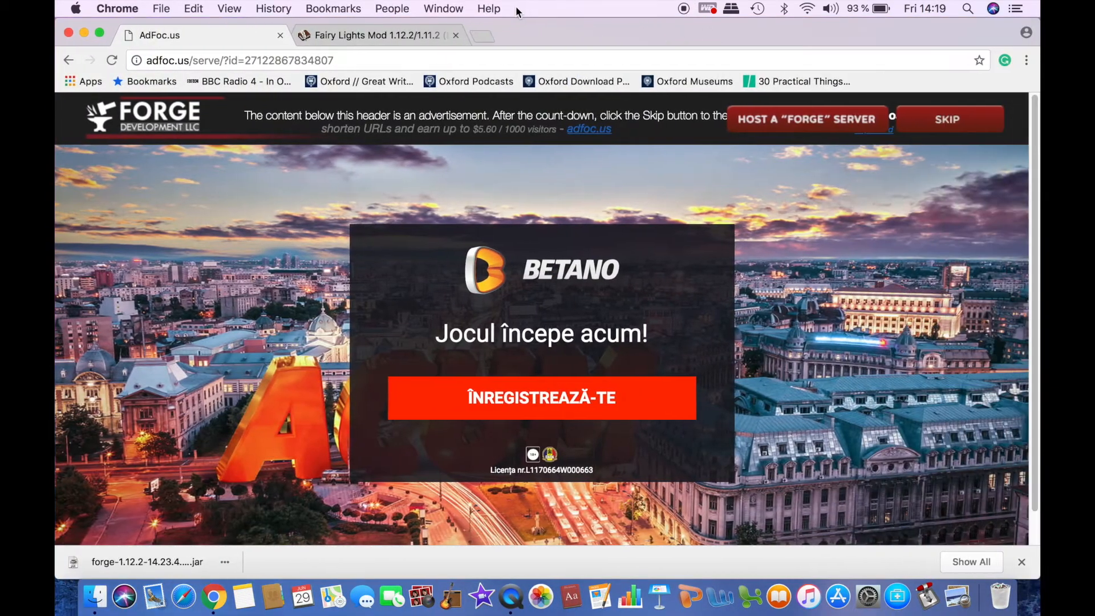
mouse_move(139, 178)
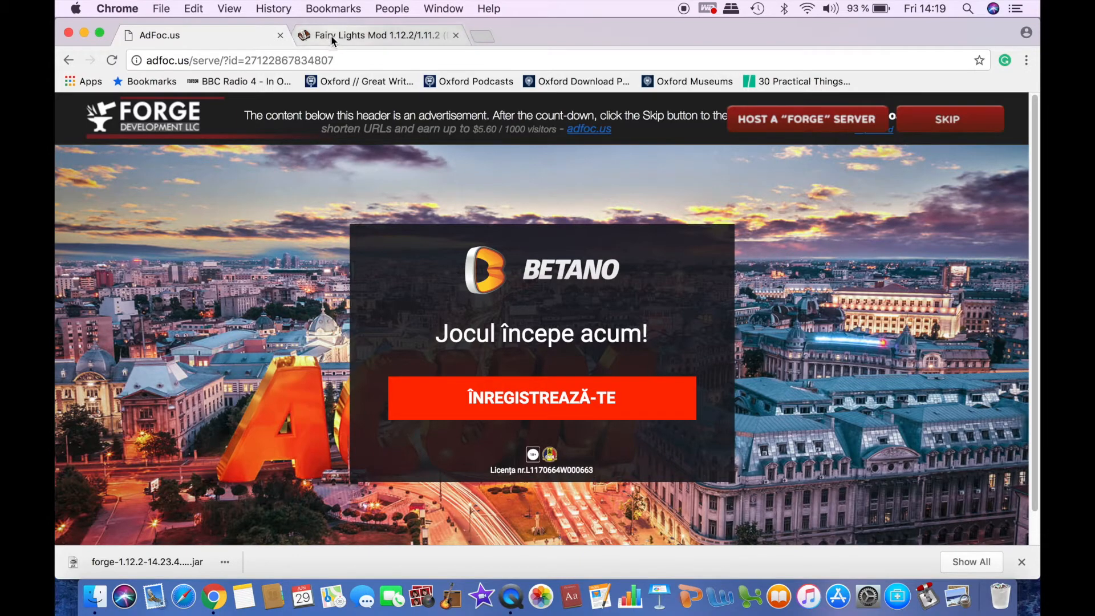
Download Fairy Lights for 1.12.2 from Server 1, keep the jar, and minimize Chrome
click(376, 34)
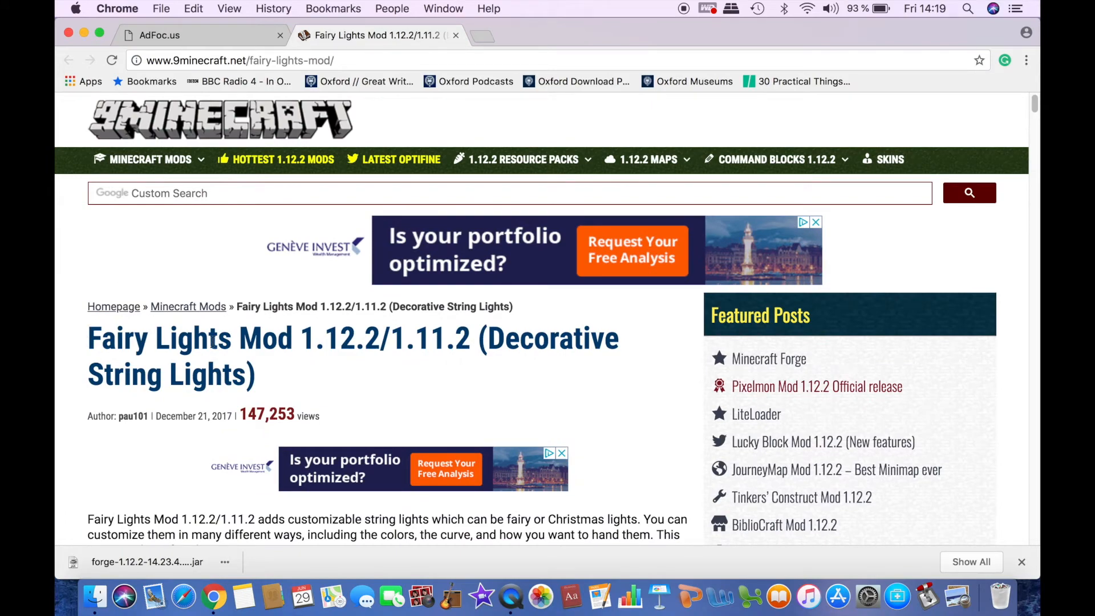
mouse_move(75, 386)
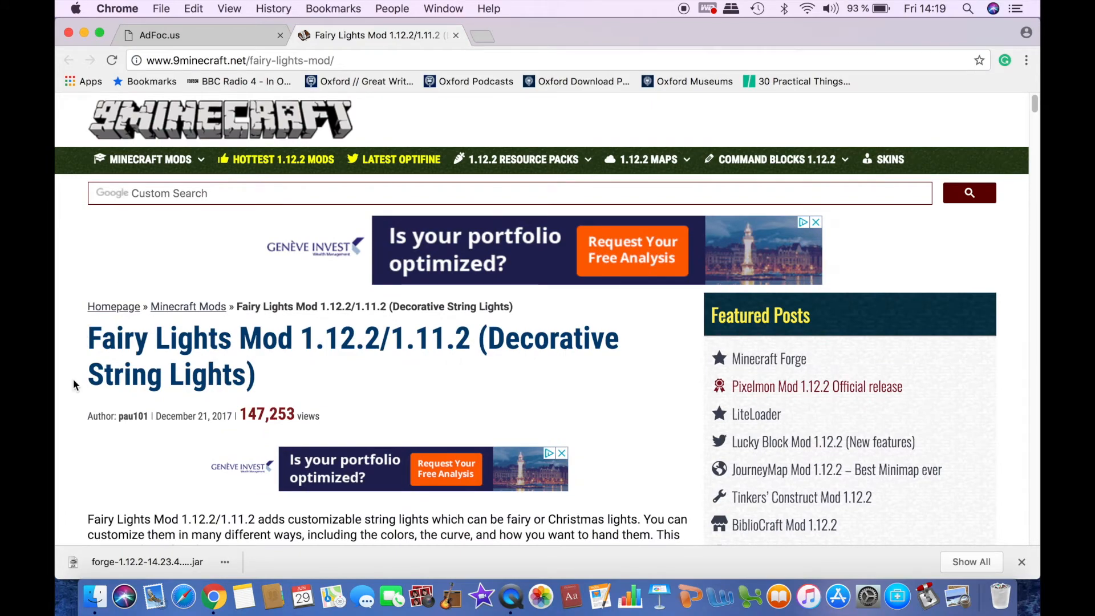
scroll(down, 3)
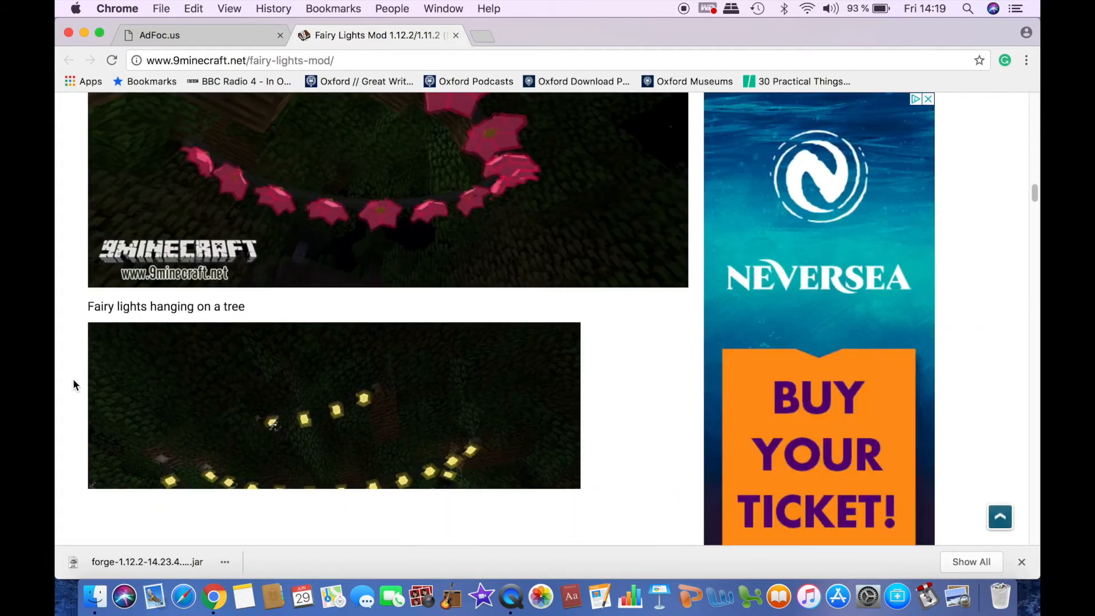
scroll(down, 3)
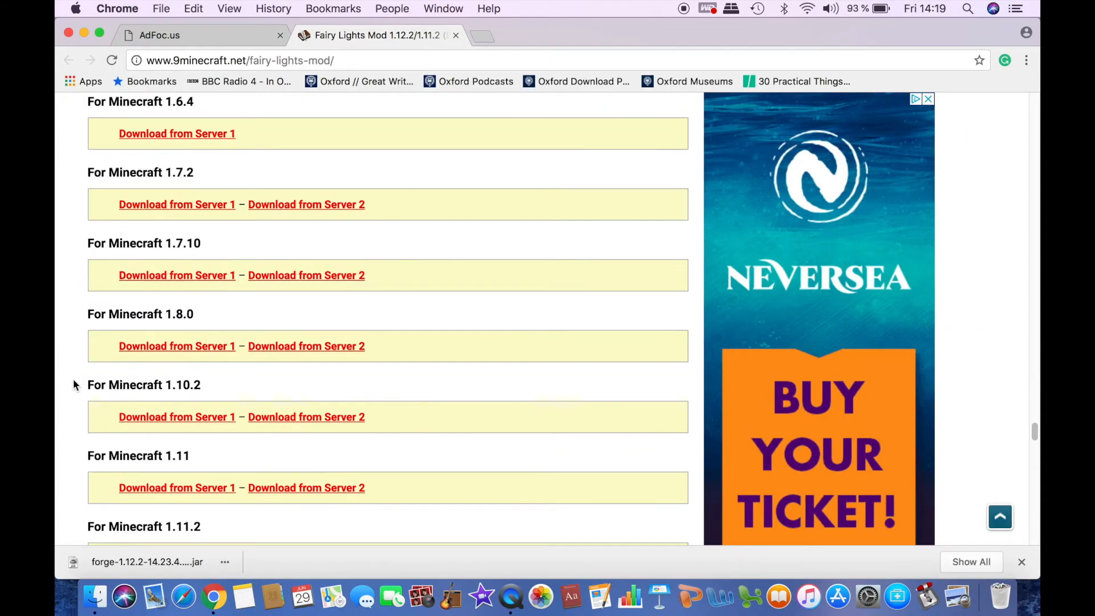
scroll(down, 3)
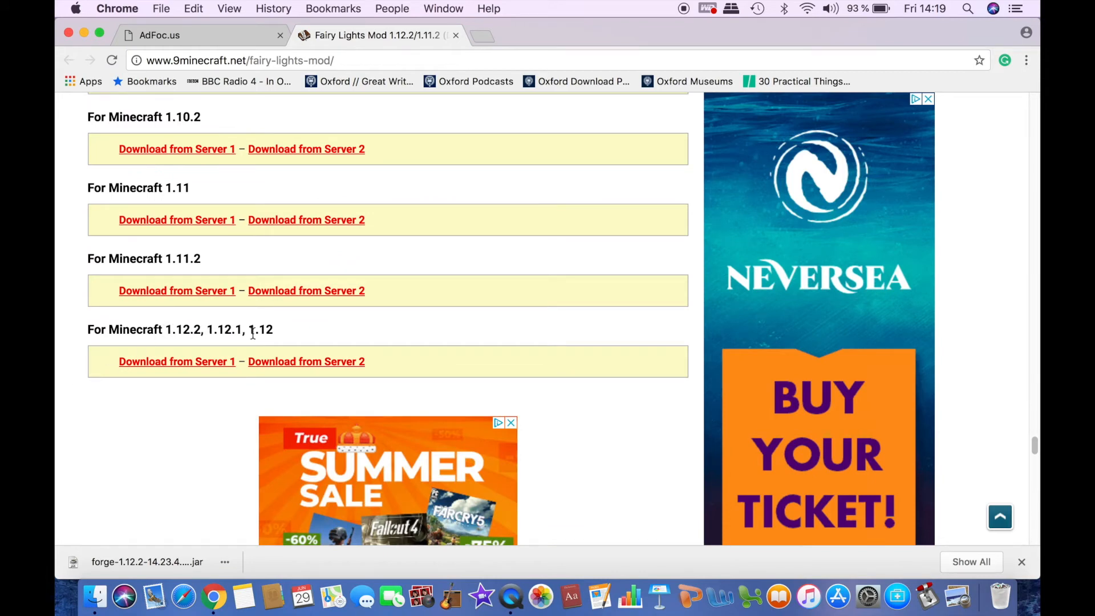
double_click(183, 329)
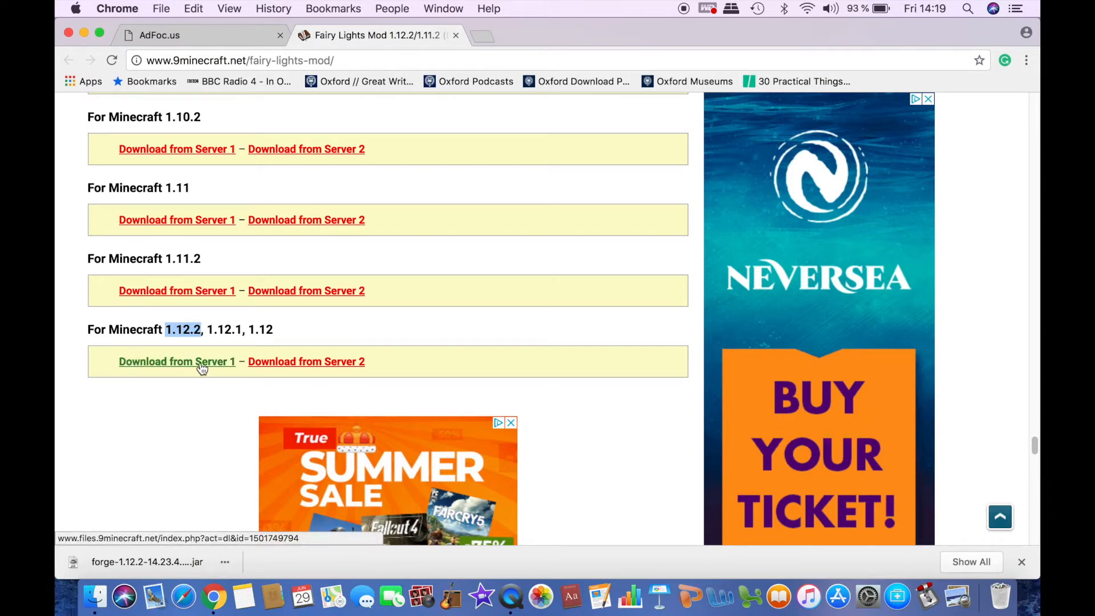
click(177, 361)
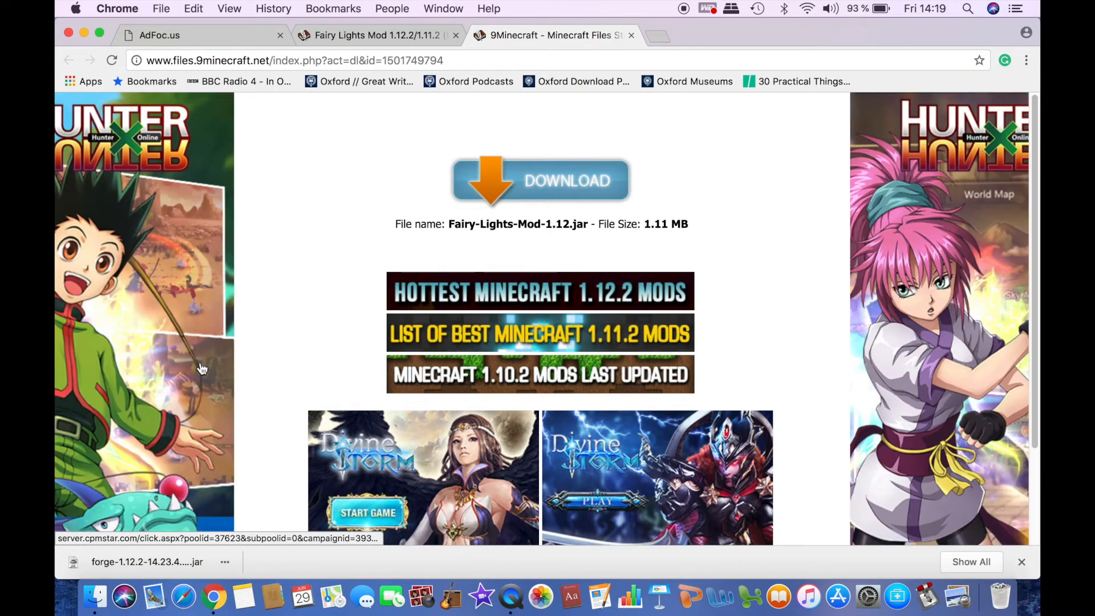
mouse_move(375, 238)
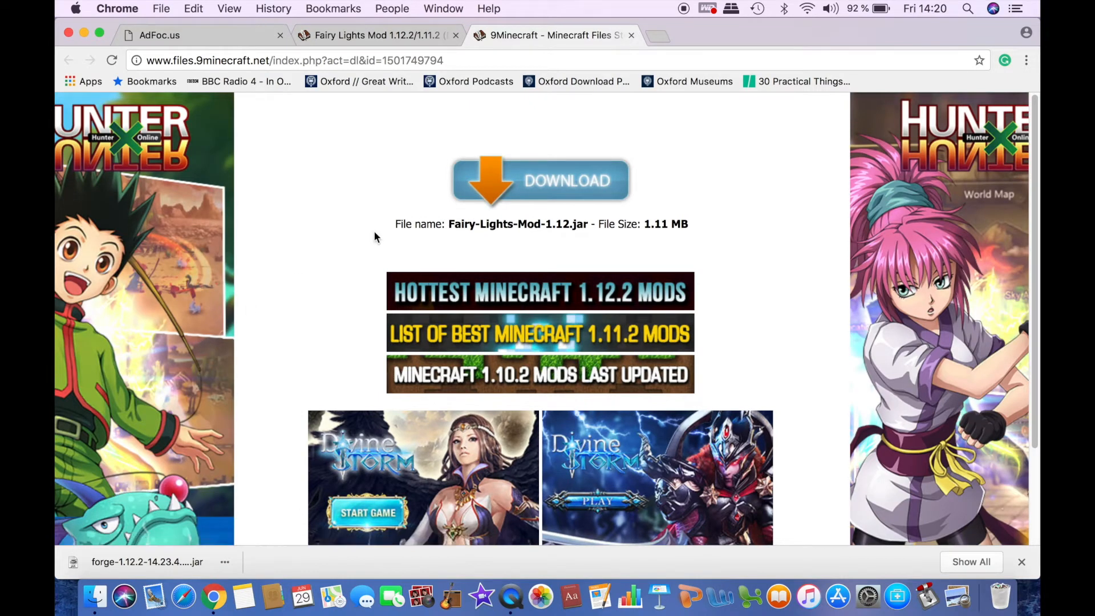
click(540, 180)
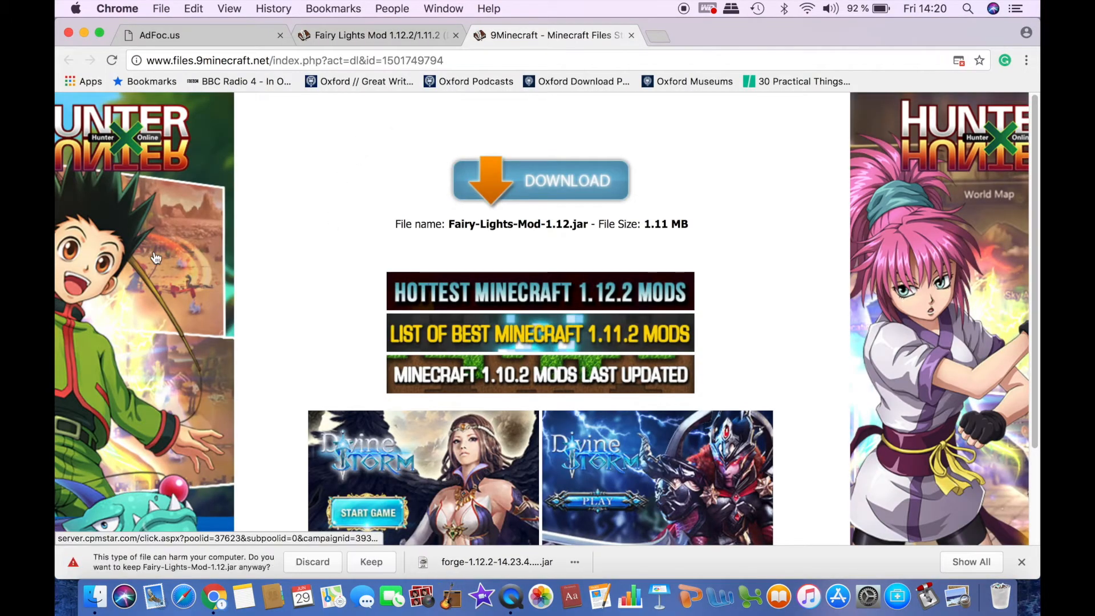
mouse_move(283, 564)
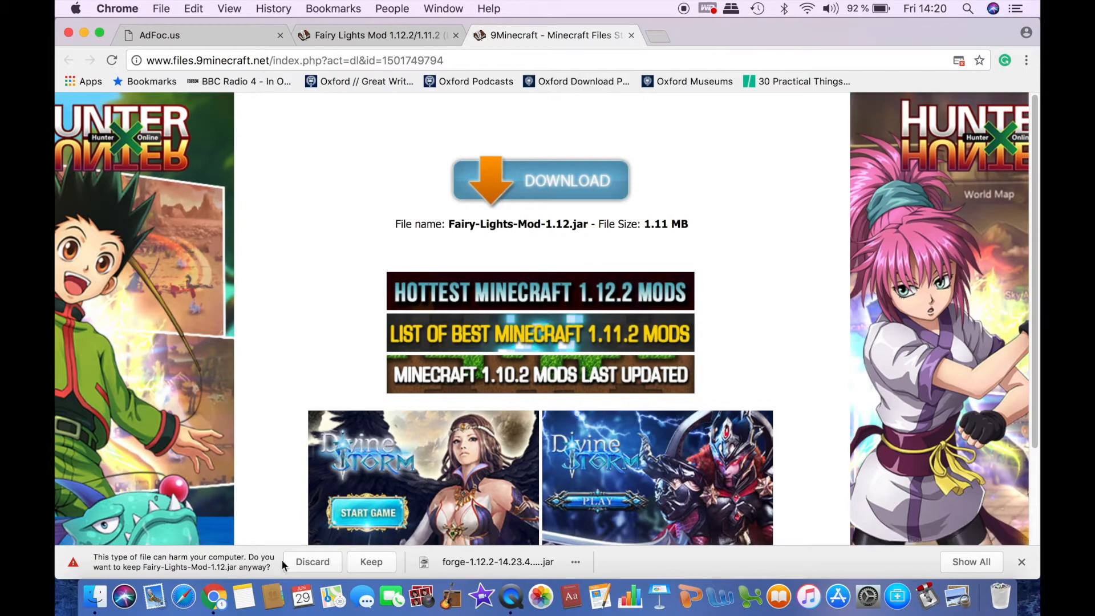
click(371, 561)
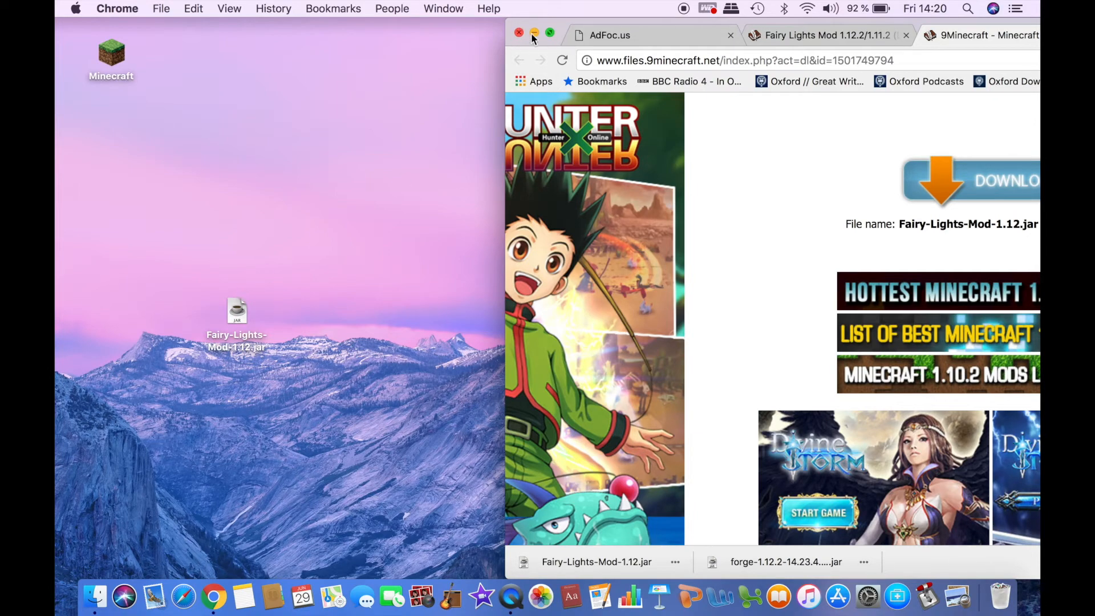
click(519, 33)
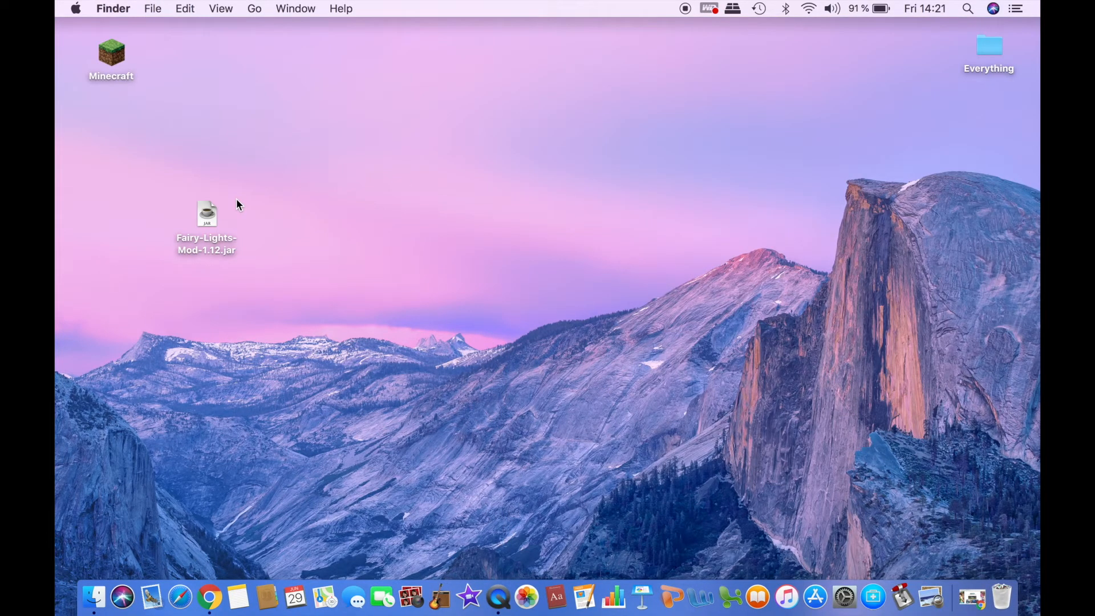
mouse_move(232, 30)
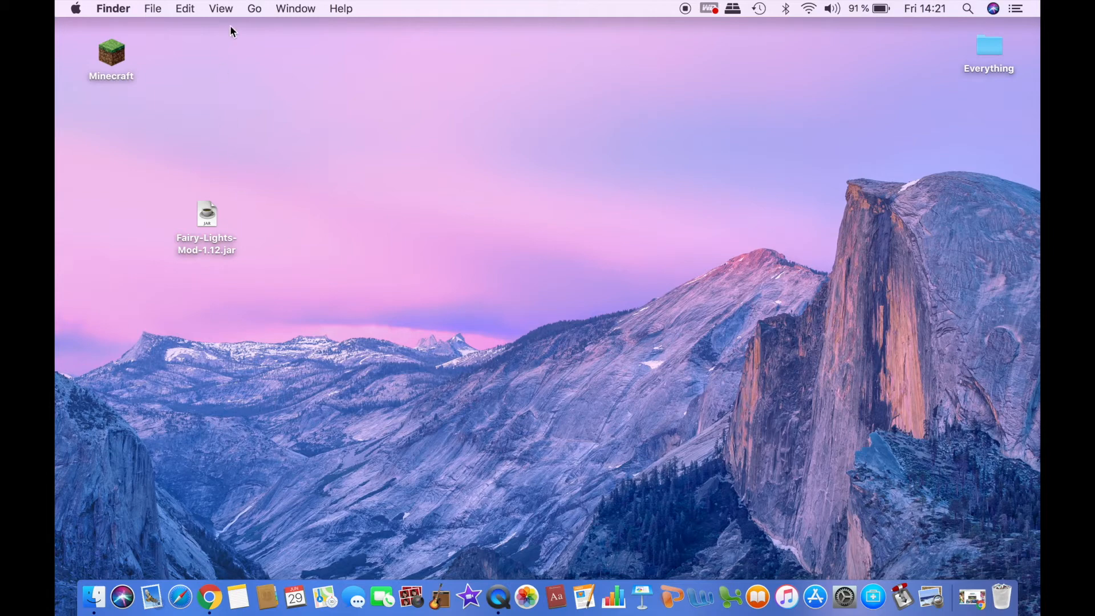
Use Go to Folder to jump to ~/Library/Application Support/minecraft
click(253, 8)
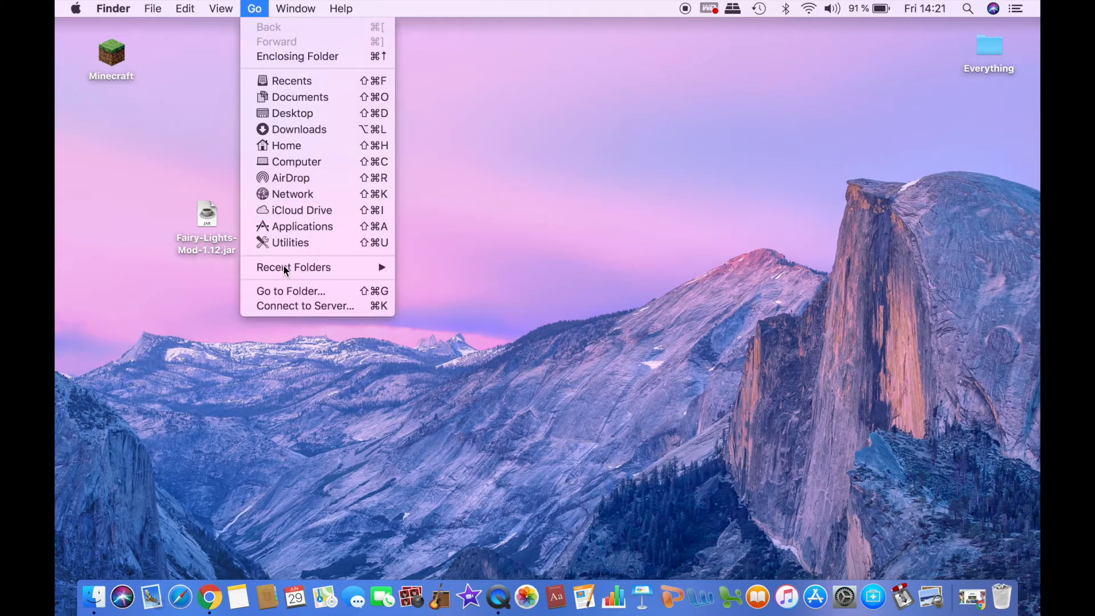
click(290, 290)
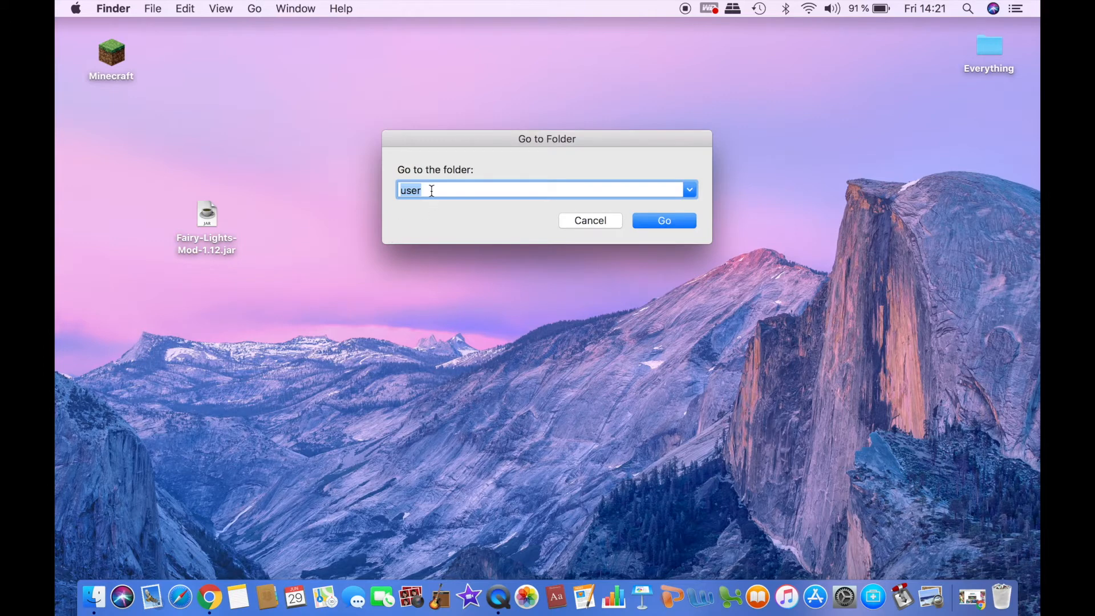
text(~/Library/Application Support/minecraft)
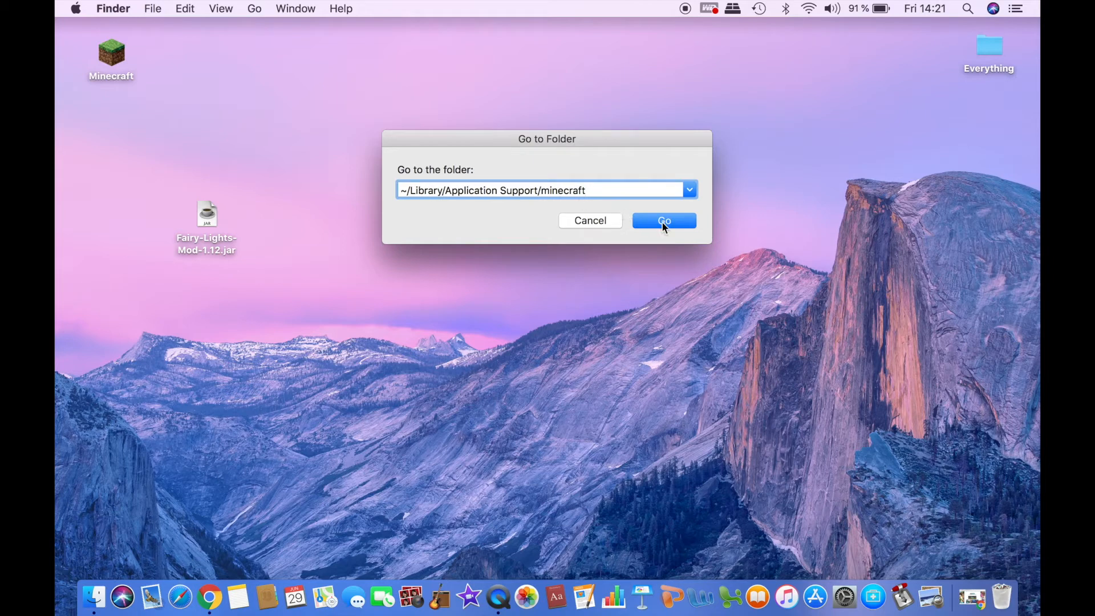
click(663, 220)
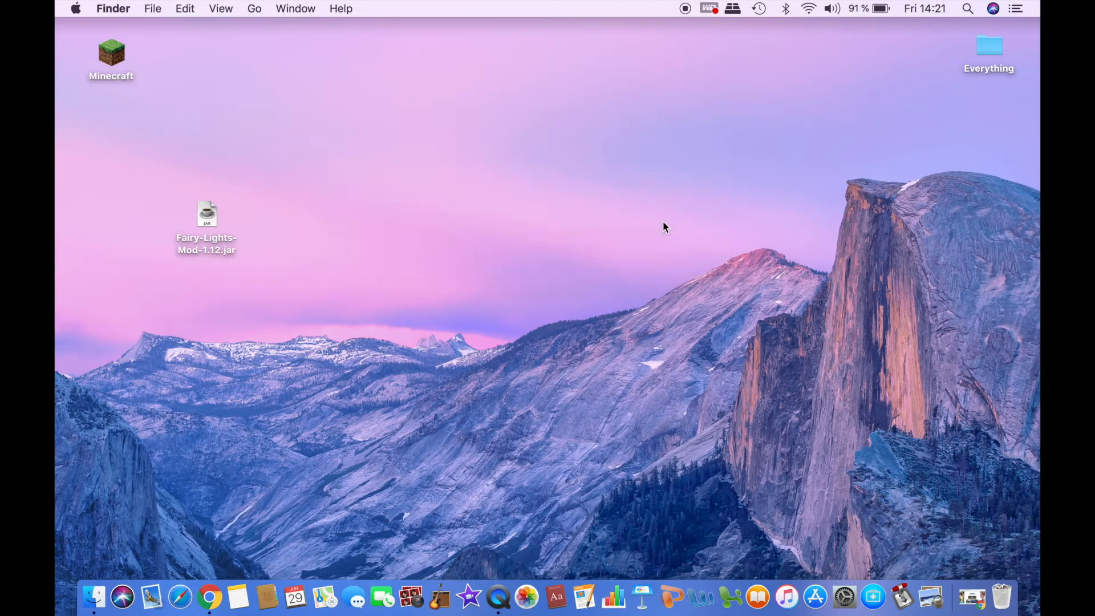
Drag Fairy-Lights-Mod-1.12.jar from the desktop into the mods folder, then close the window
double_click(111, 53)
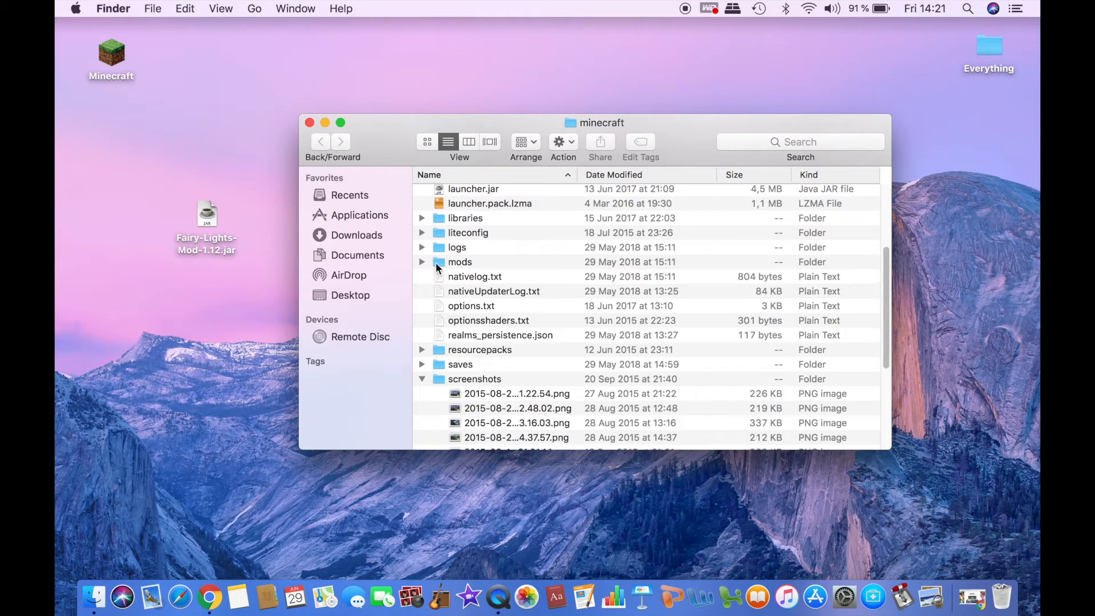
mouse_move(455, 269)
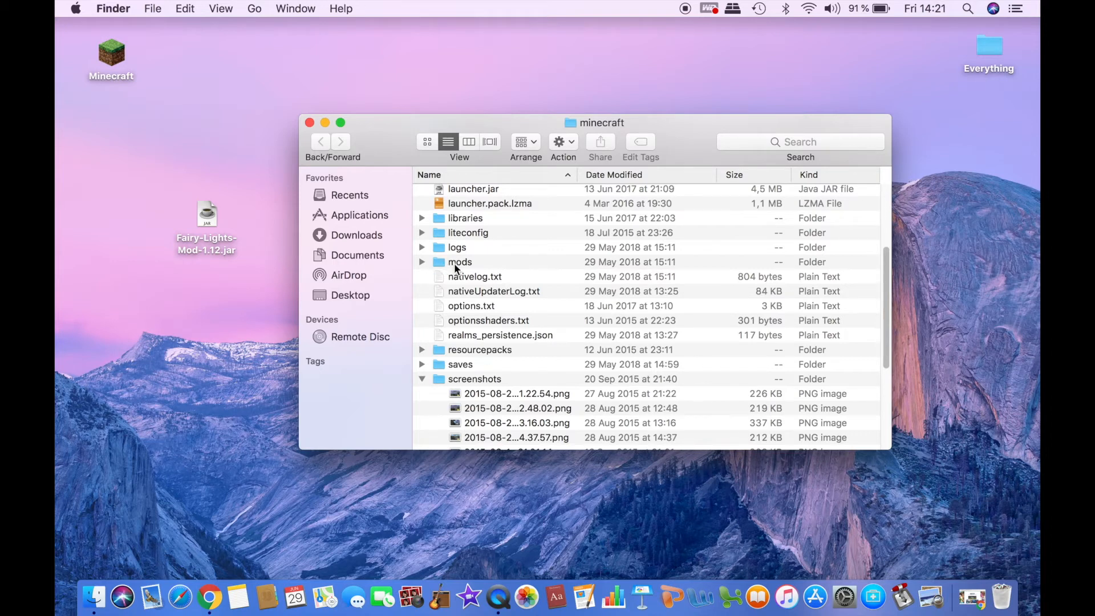
double_click(460, 262)
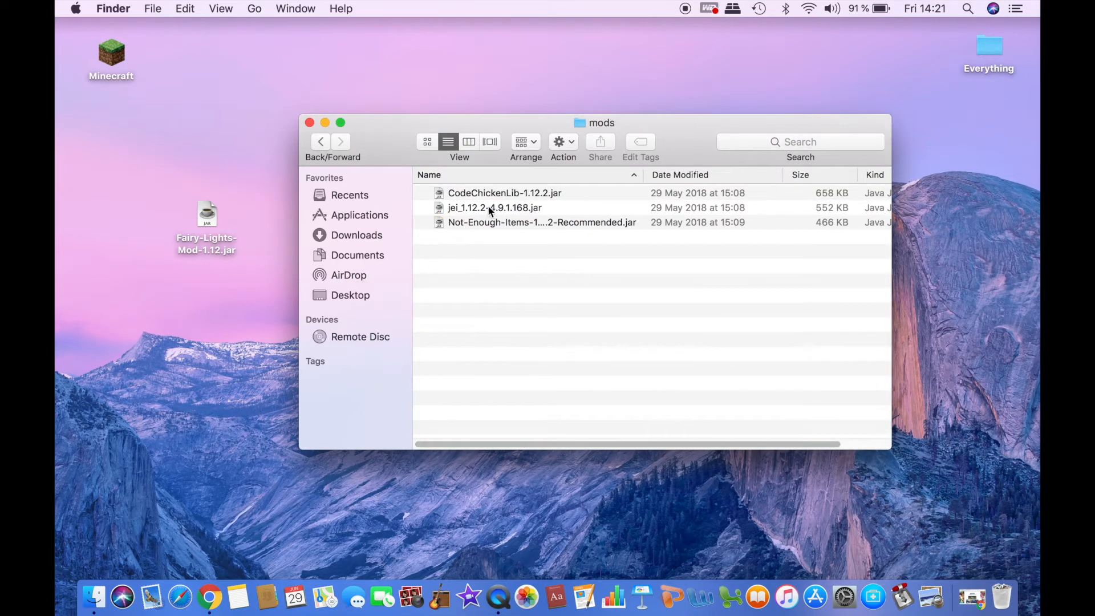
mouse_move(257, 222)
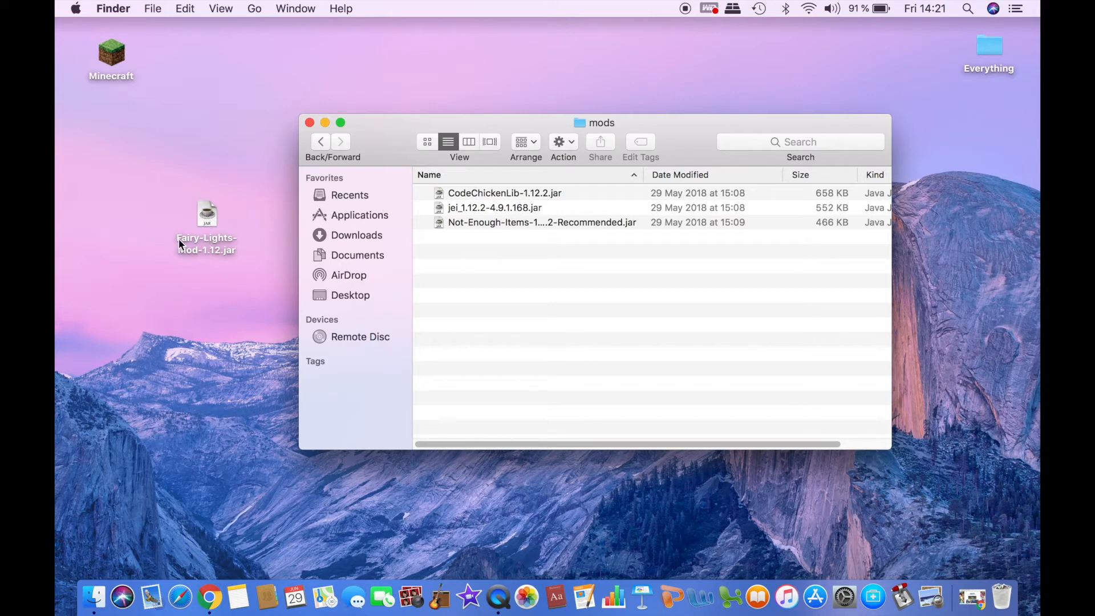
drag(206, 213, 520, 249)
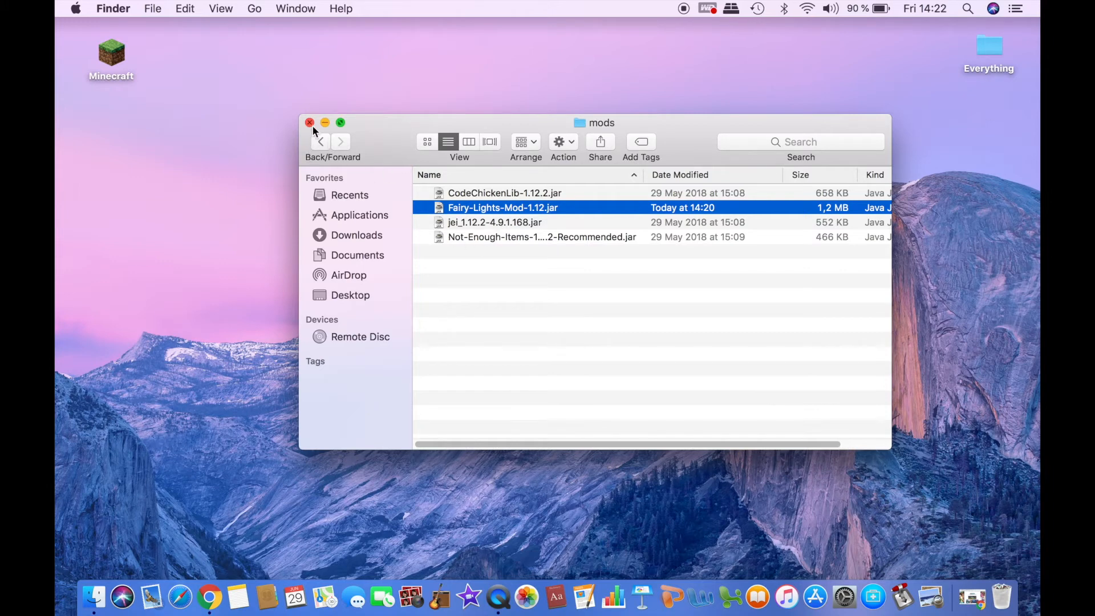
click(320, 140)
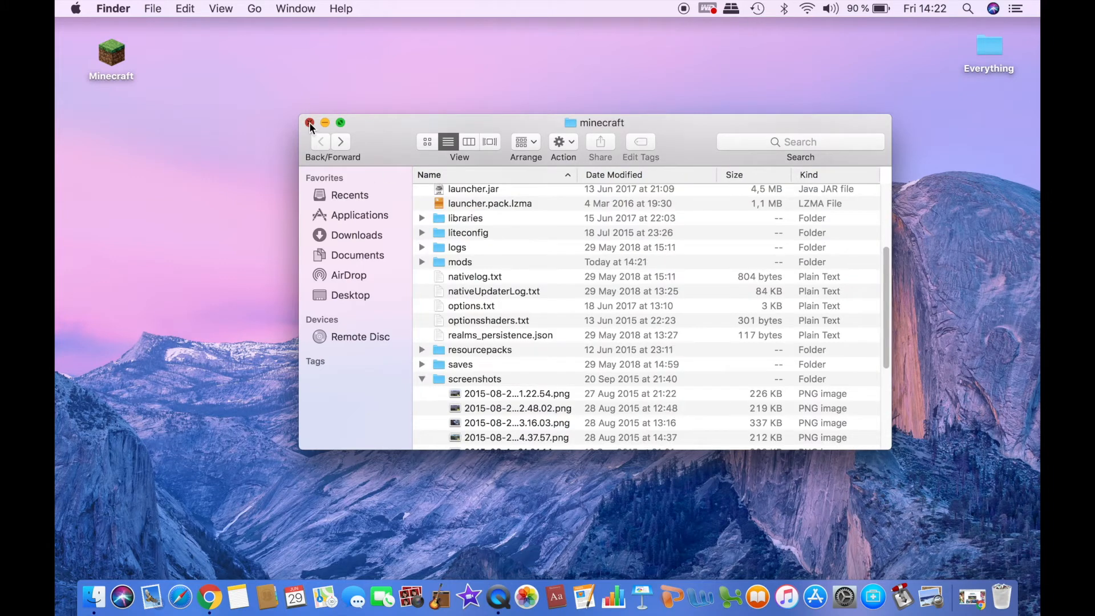
click(309, 123)
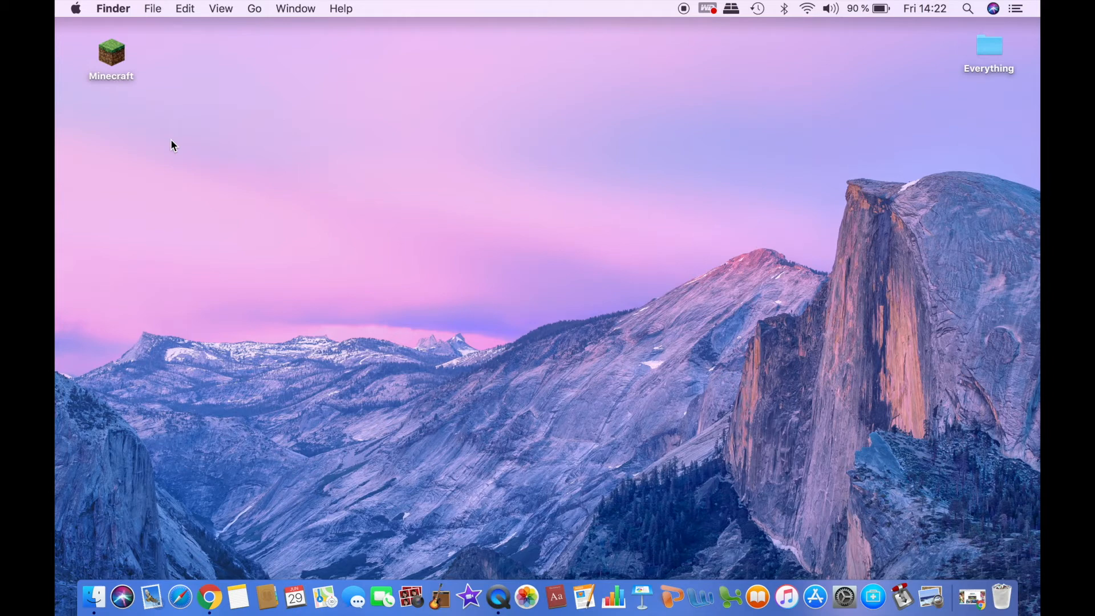
mouse_move(112, 57)
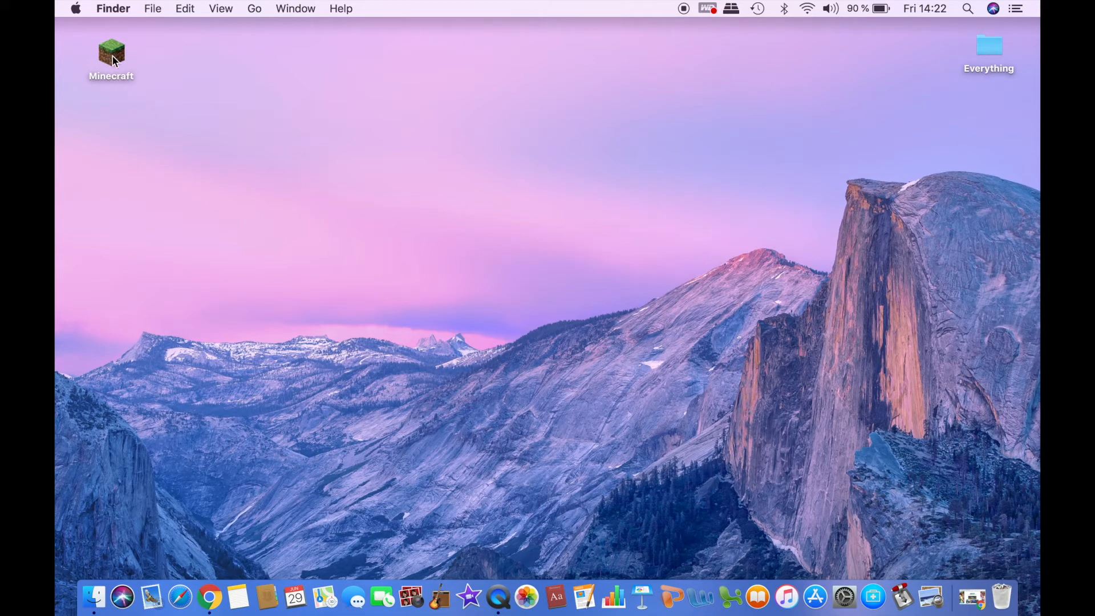
Launch the Minecraft Launcher from its desktop icon
click(111, 54)
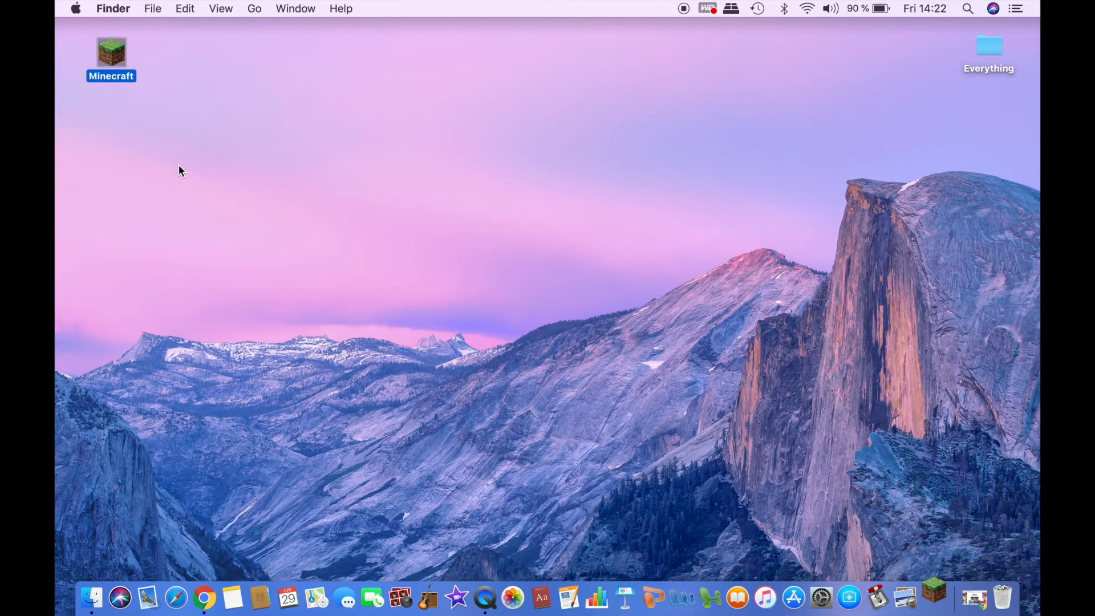
double_click(111, 52)
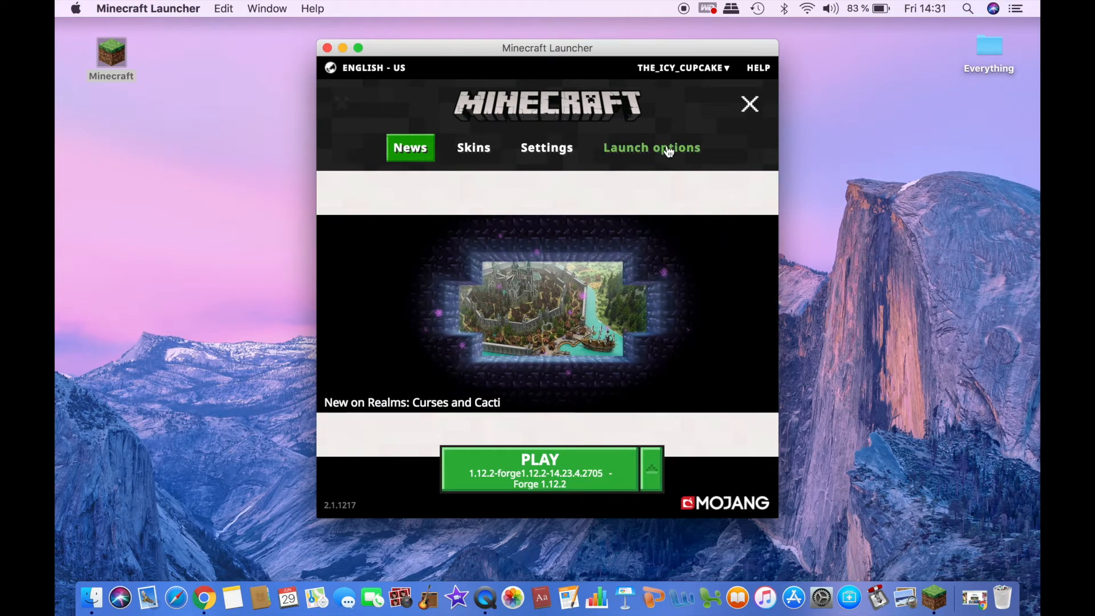
mouse_move(673, 149)
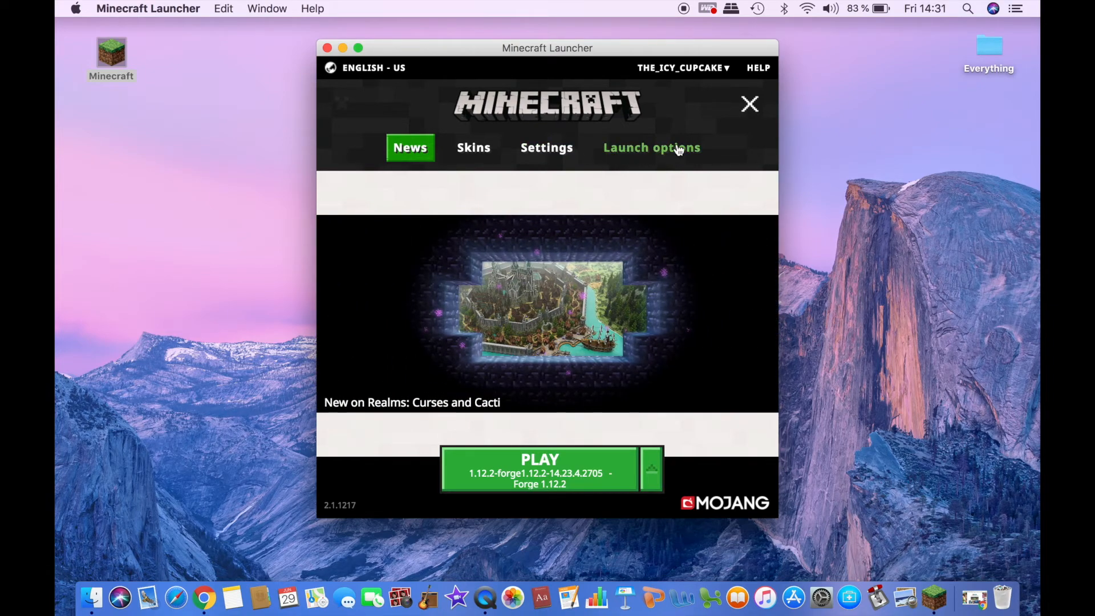
Create a launch configuration named 'Forge2' using version 1.12.2-forge 14.23.4.2725
click(651, 147)
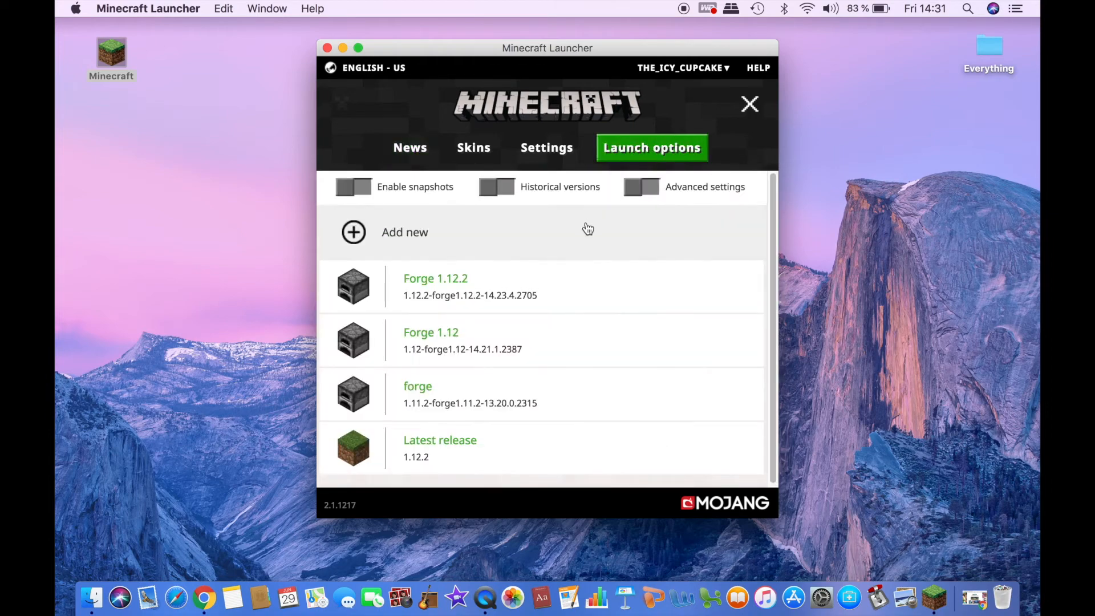
mouse_move(412, 241)
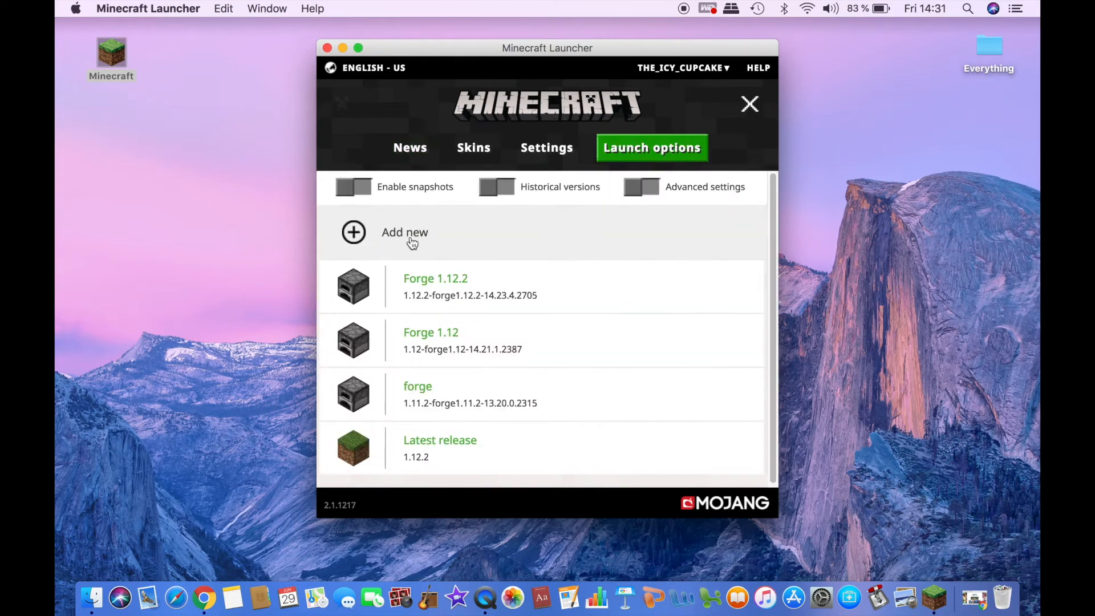
click(404, 232)
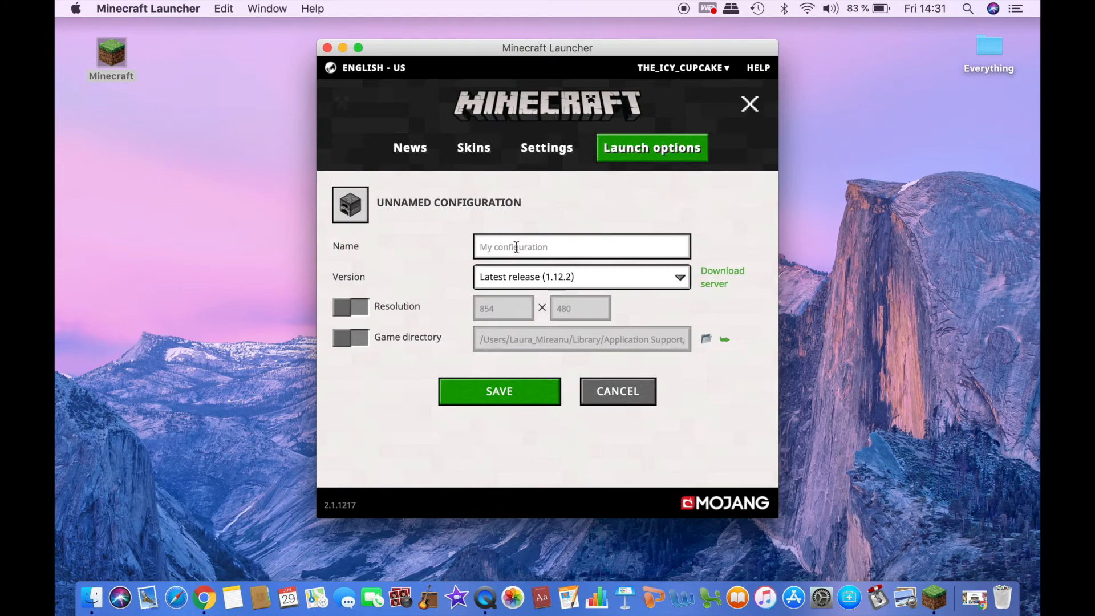
mouse_move(490, 285)
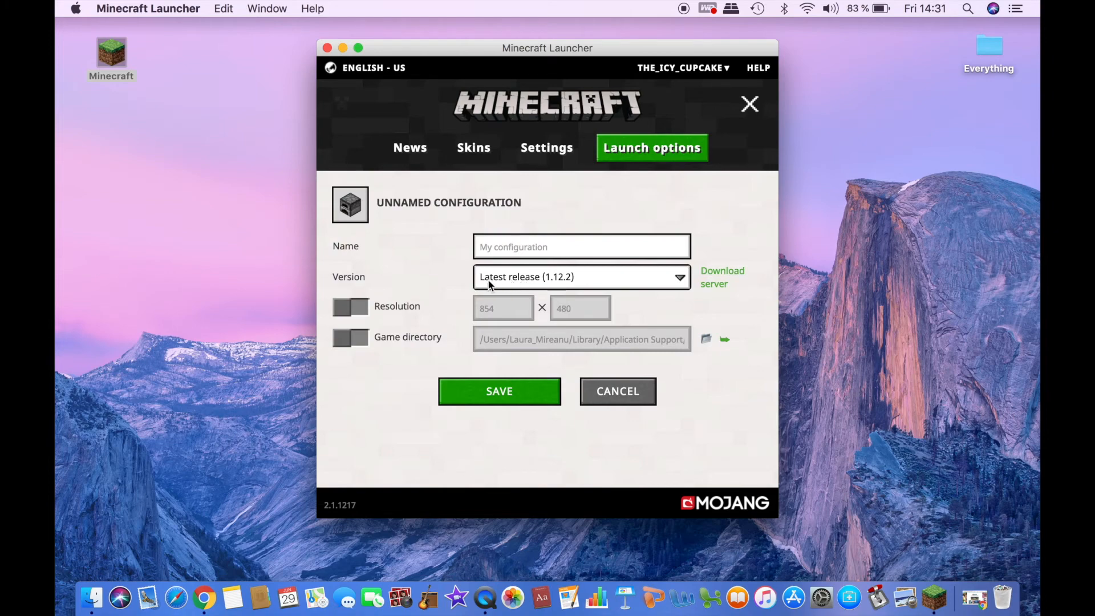
click(581, 276)
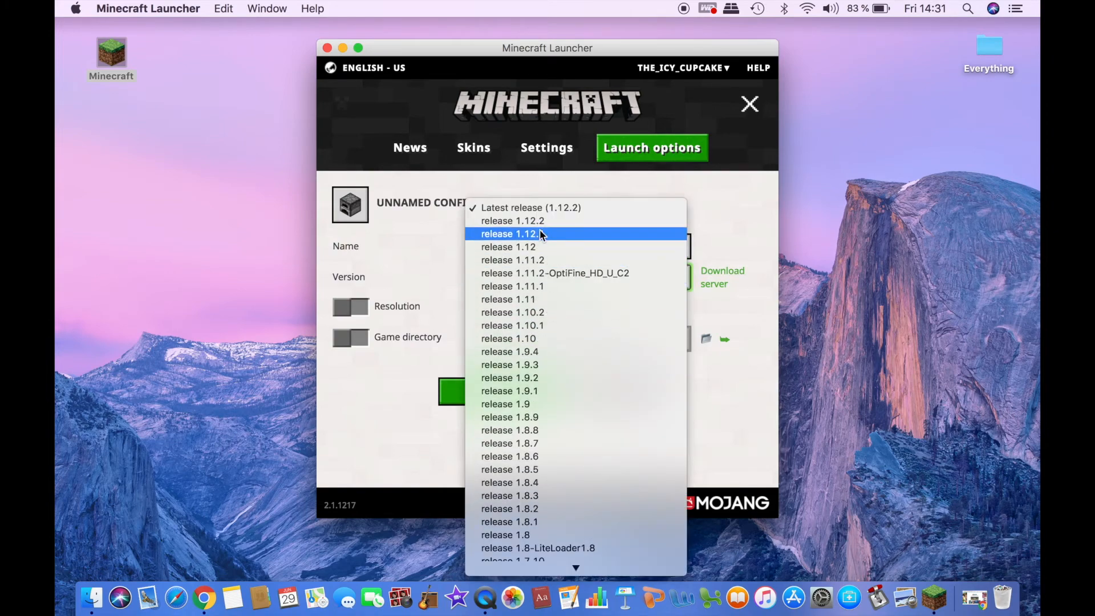
mouse_move(579, 416)
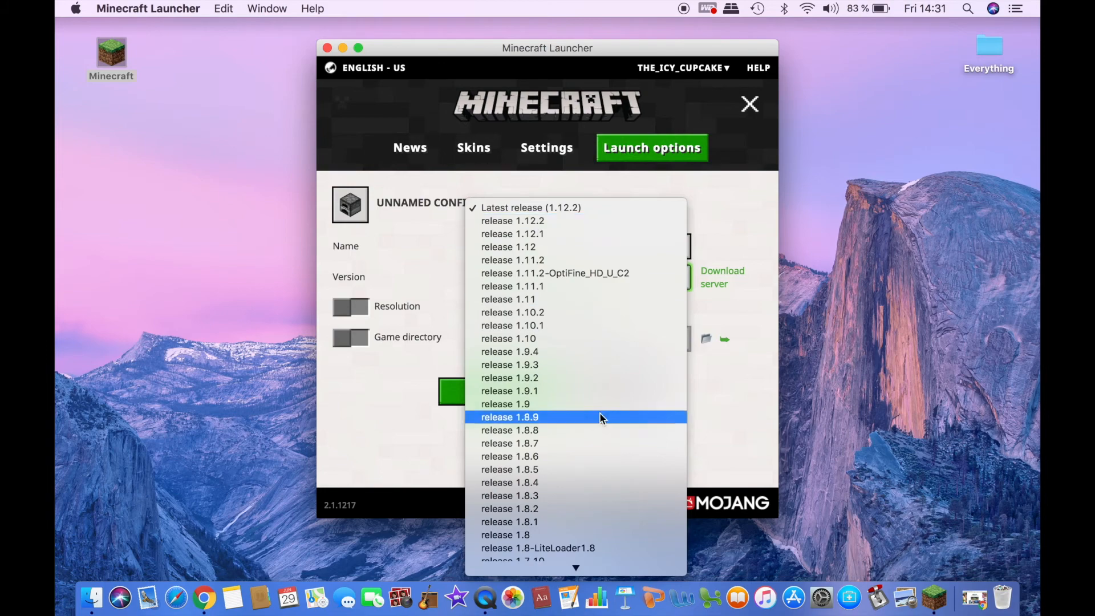
scroll(down, 3)
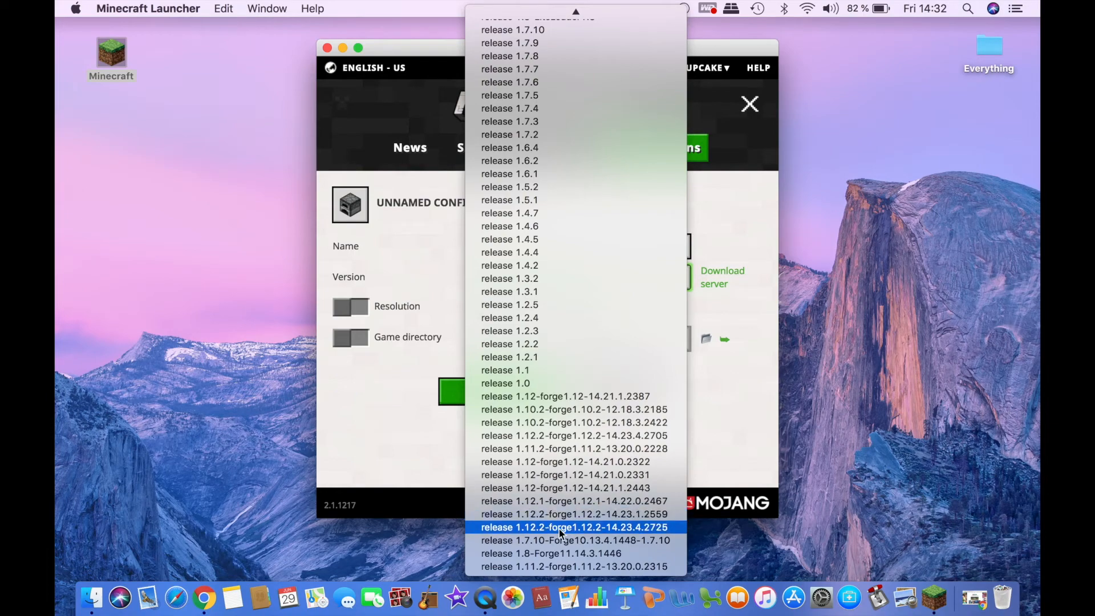
mouse_move(660, 532)
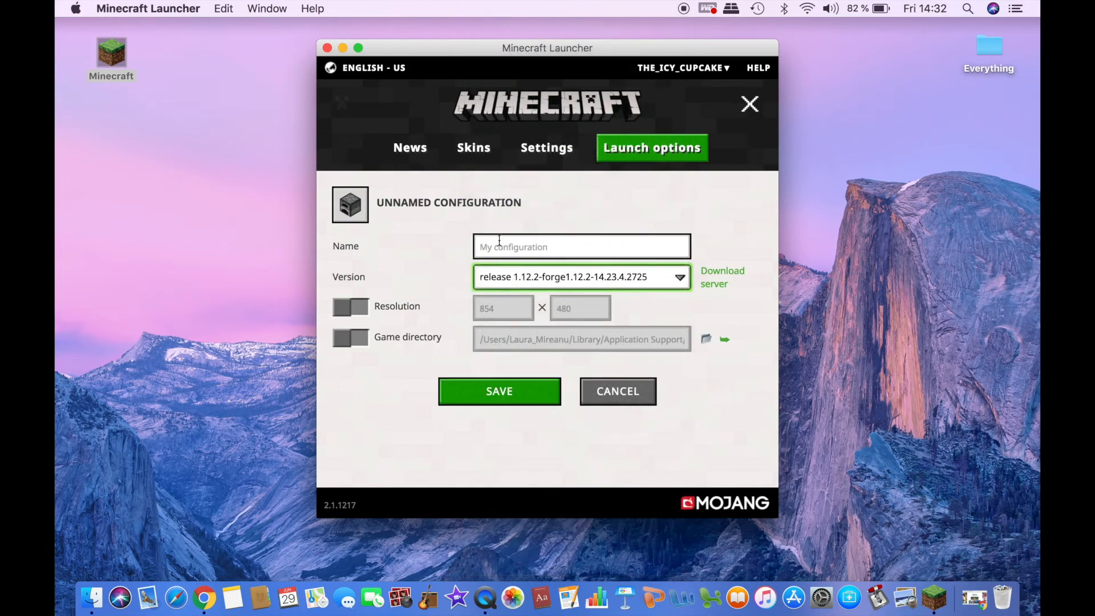
click(582, 245)
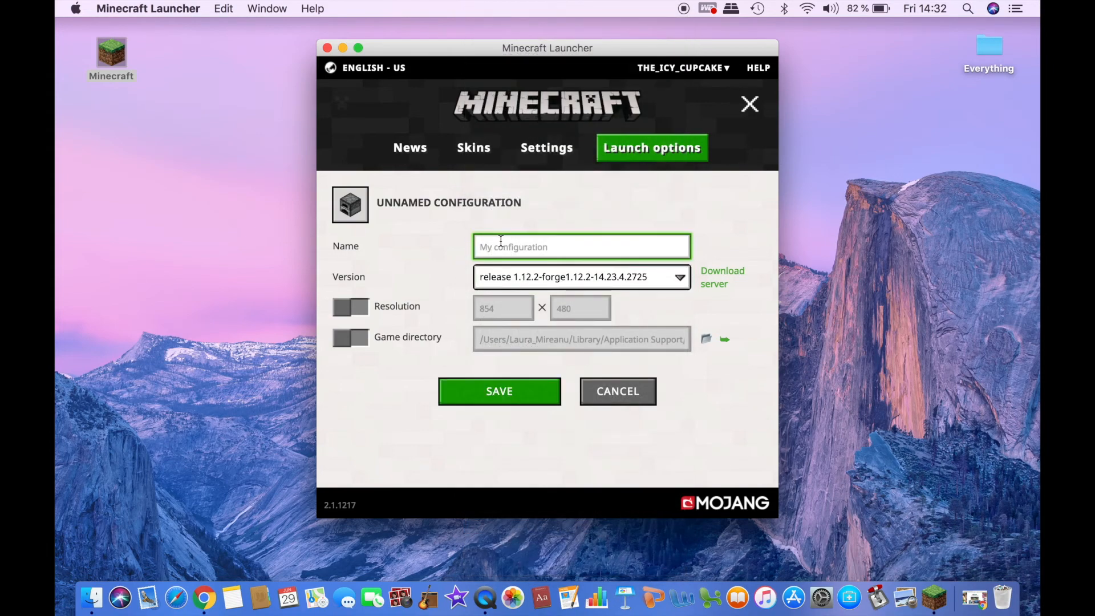
text(Forge 1.12.)
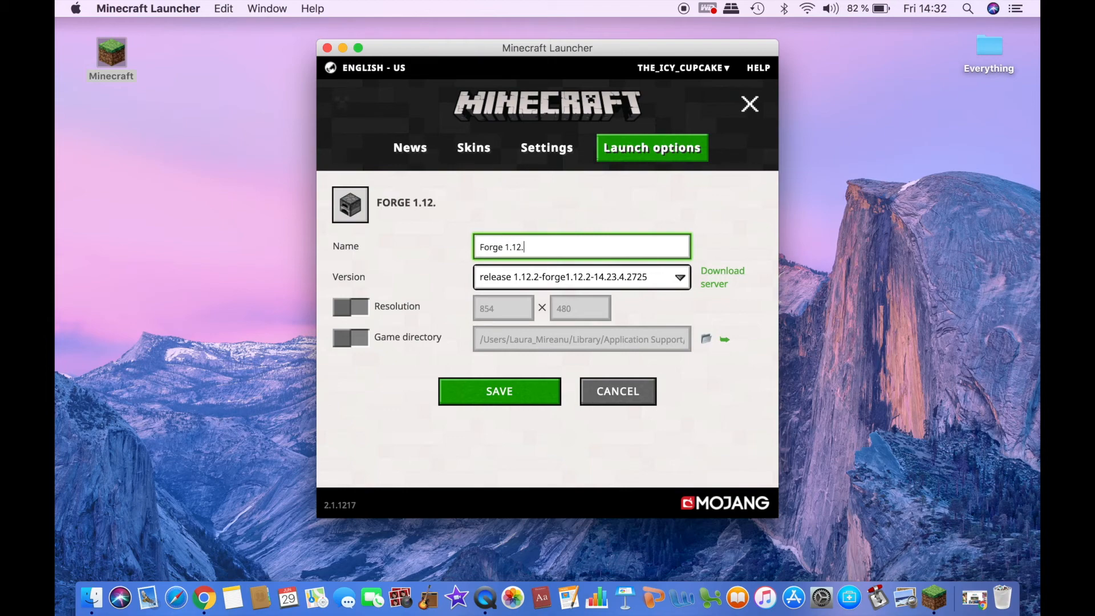
text(2)
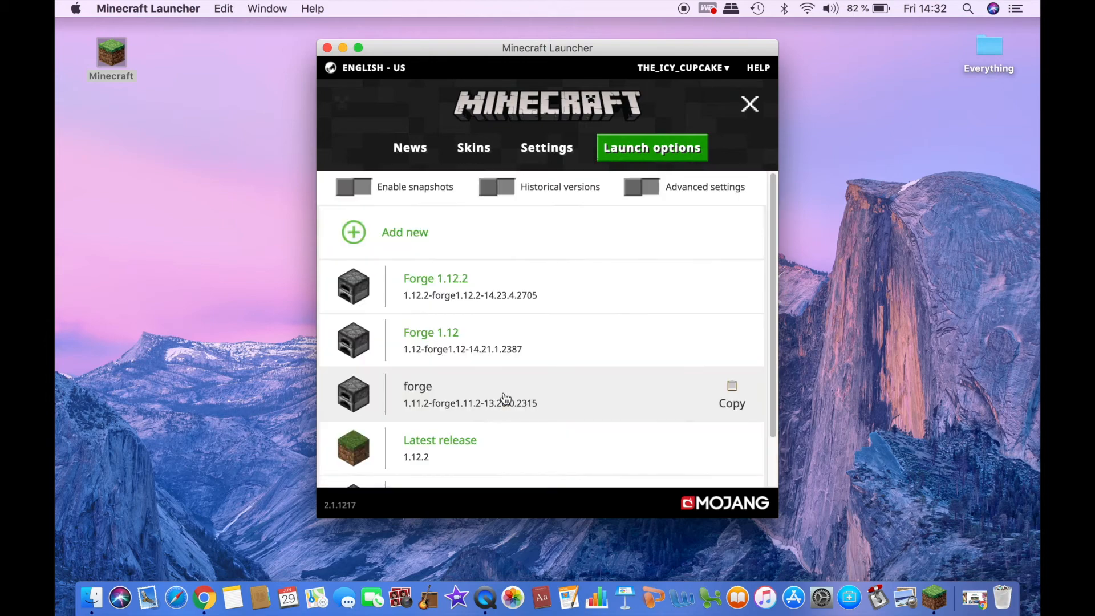
mouse_move(469, 290)
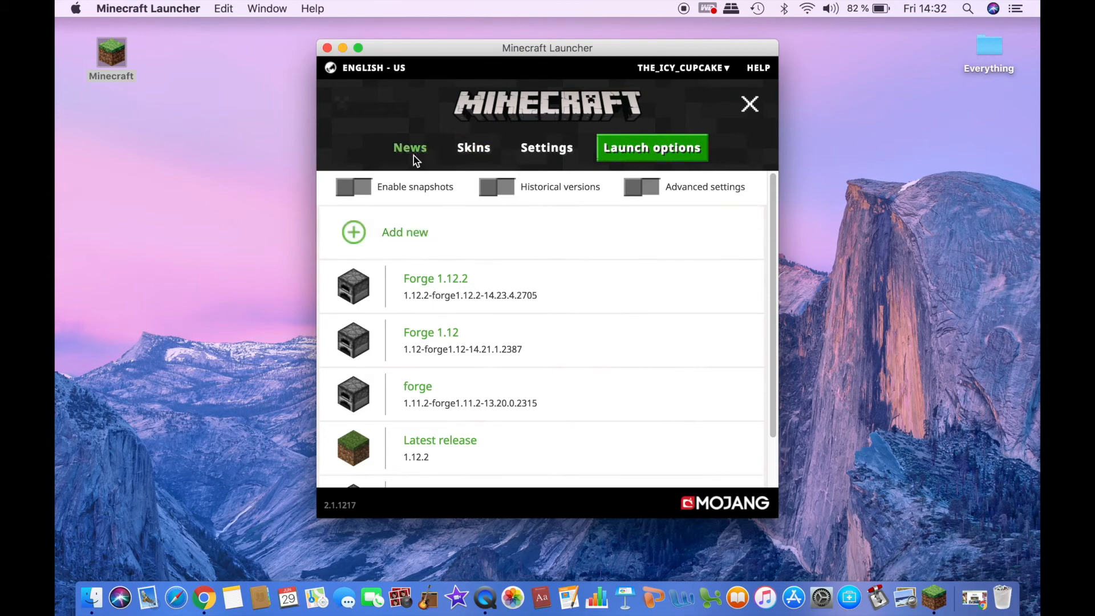
mouse_move(415, 154)
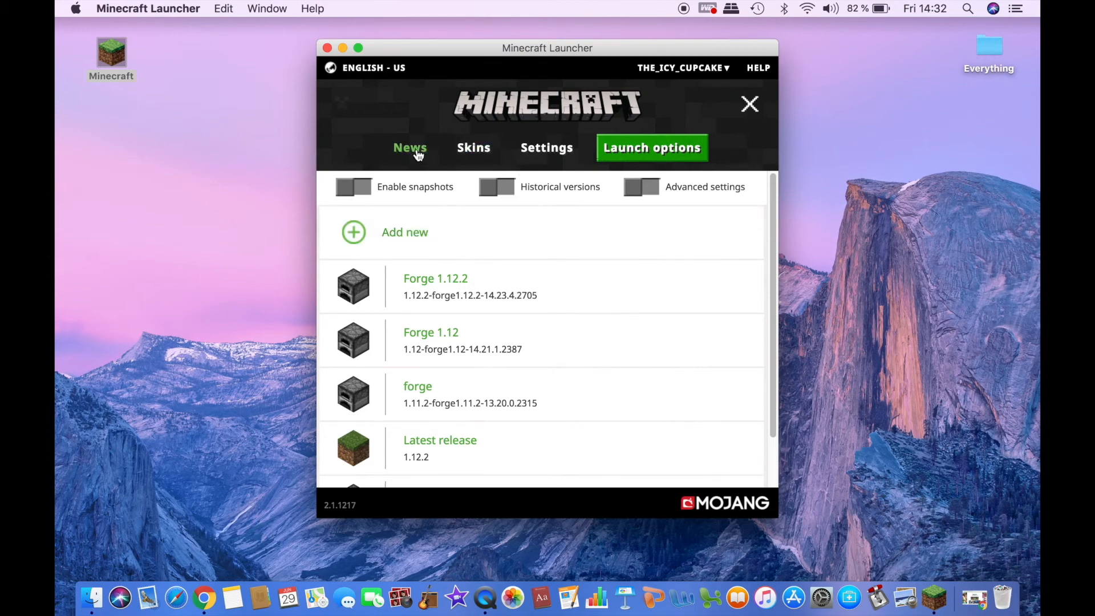
Launch the Forge 1.12.2 profile from the launcher's News page and bring up the Minecraft window
click(410, 148)
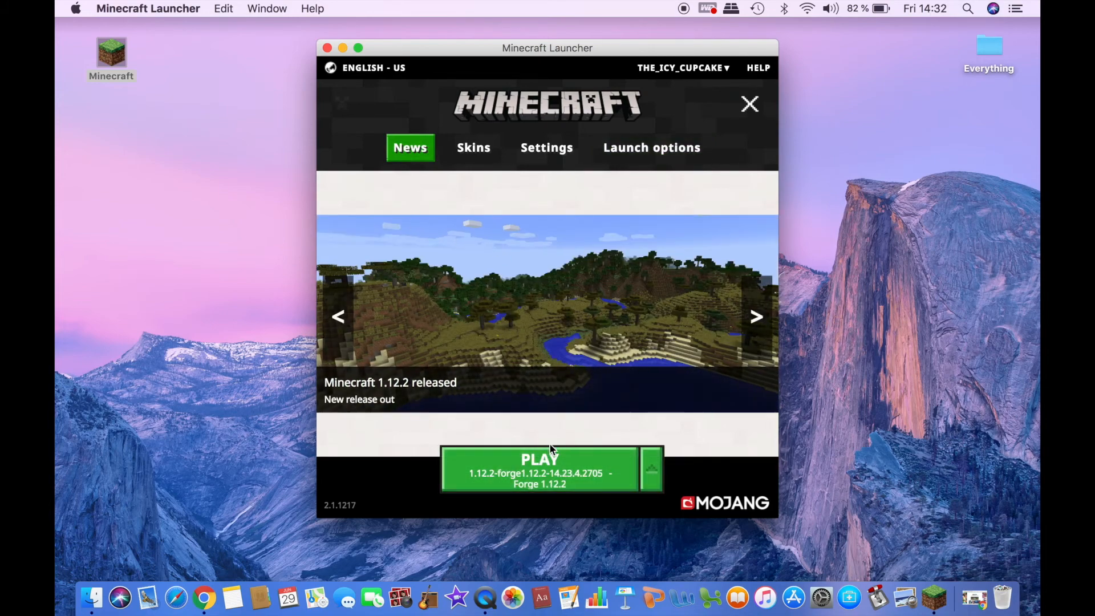
click(649, 469)
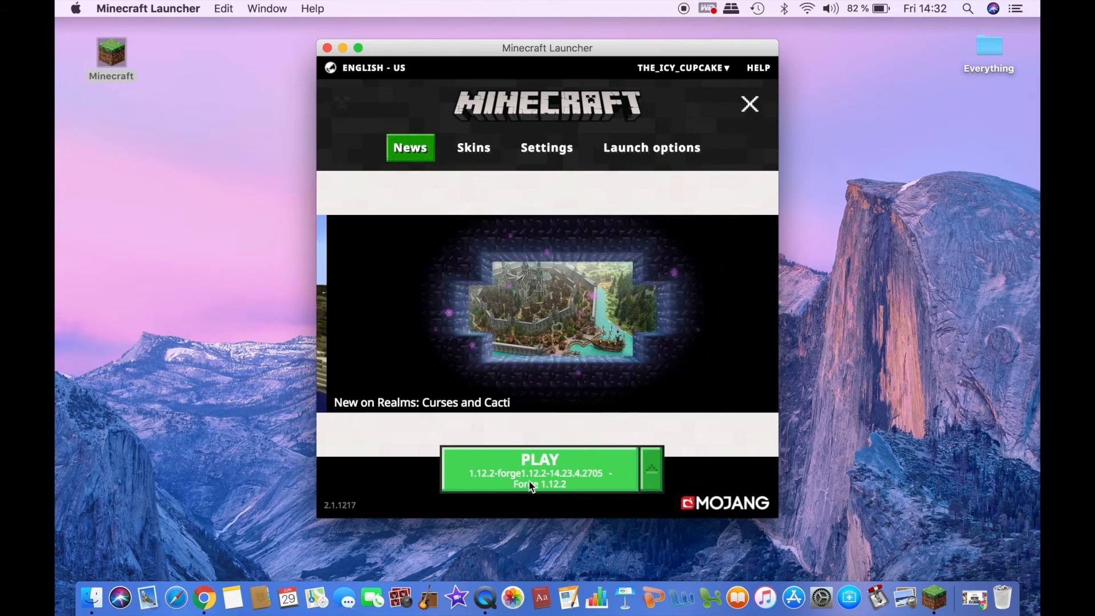
click(539, 469)
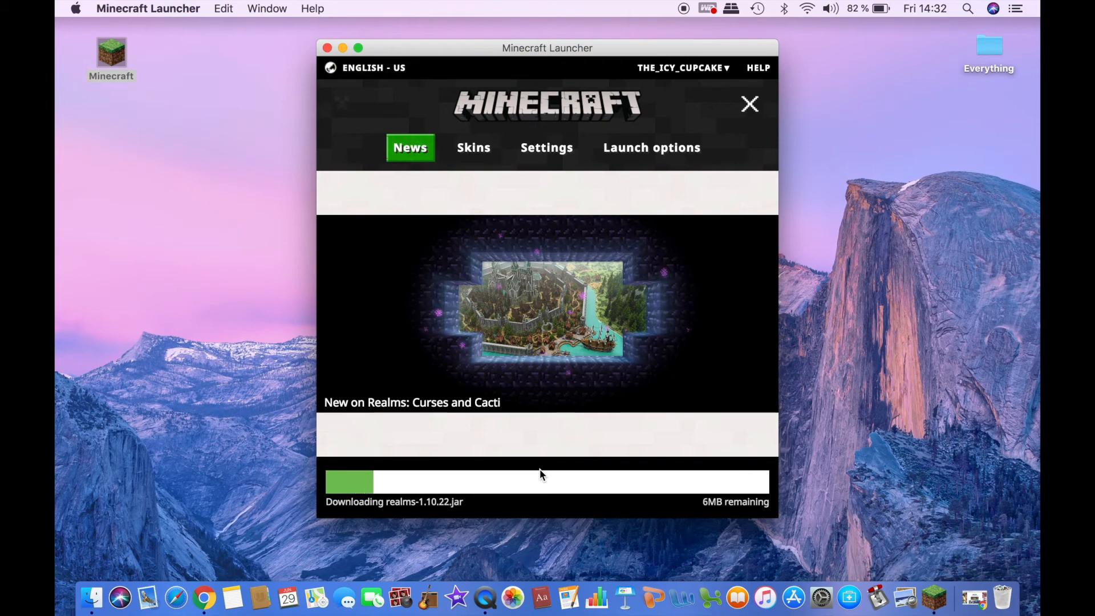
click(749, 103)
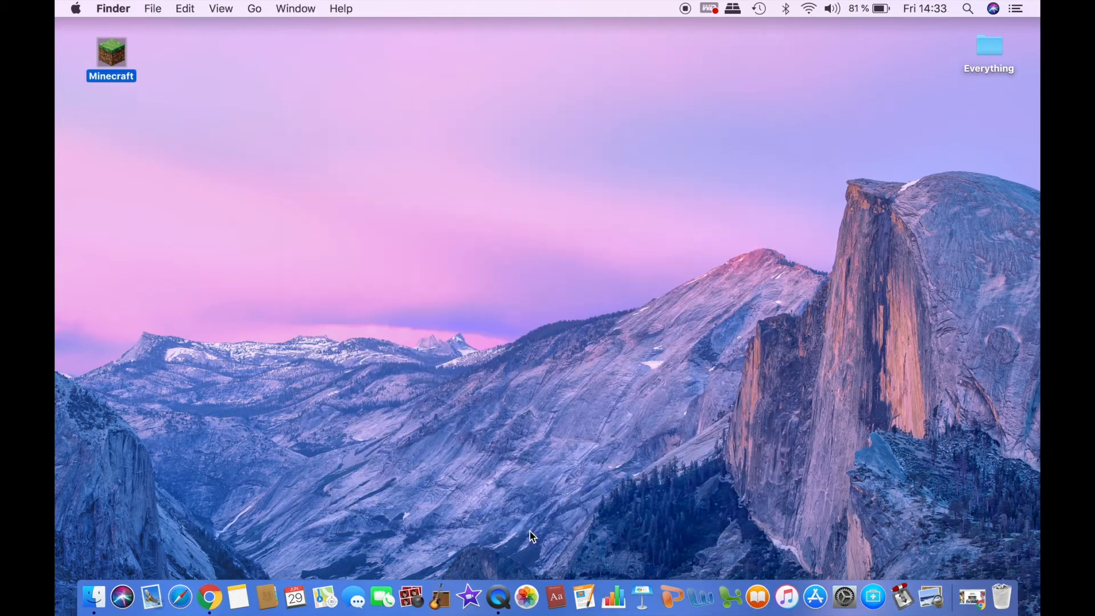
double_click(111, 53)
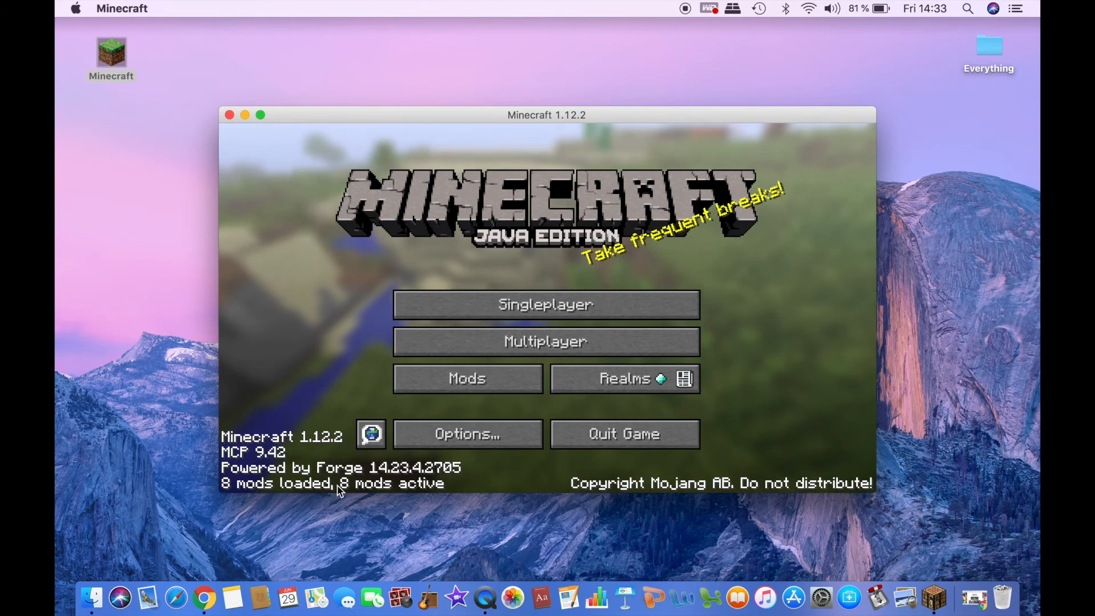
mouse_move(466, 377)
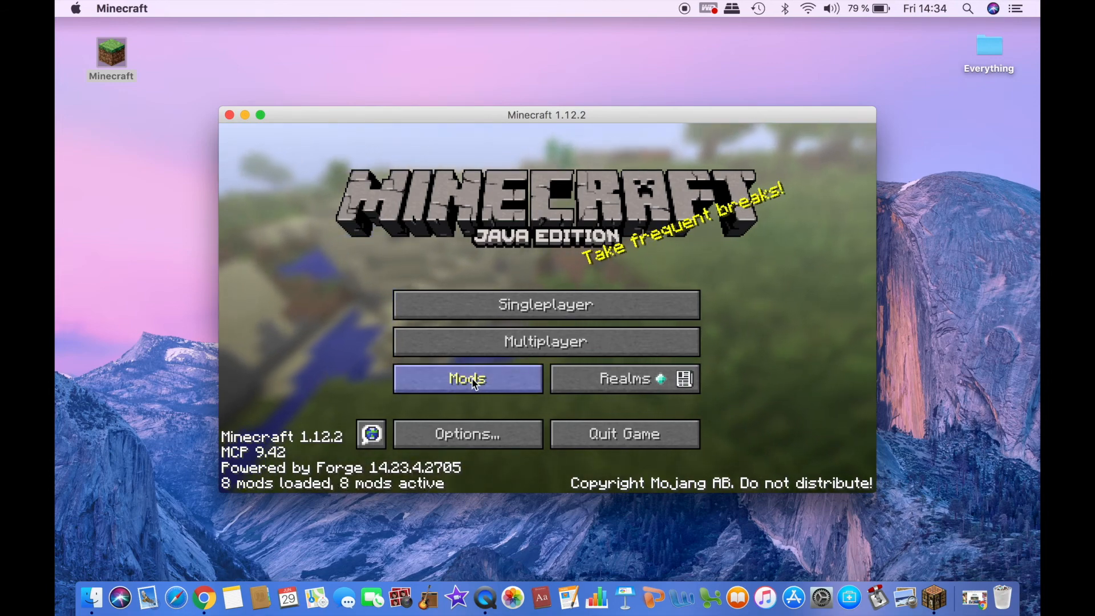
click(466, 378)
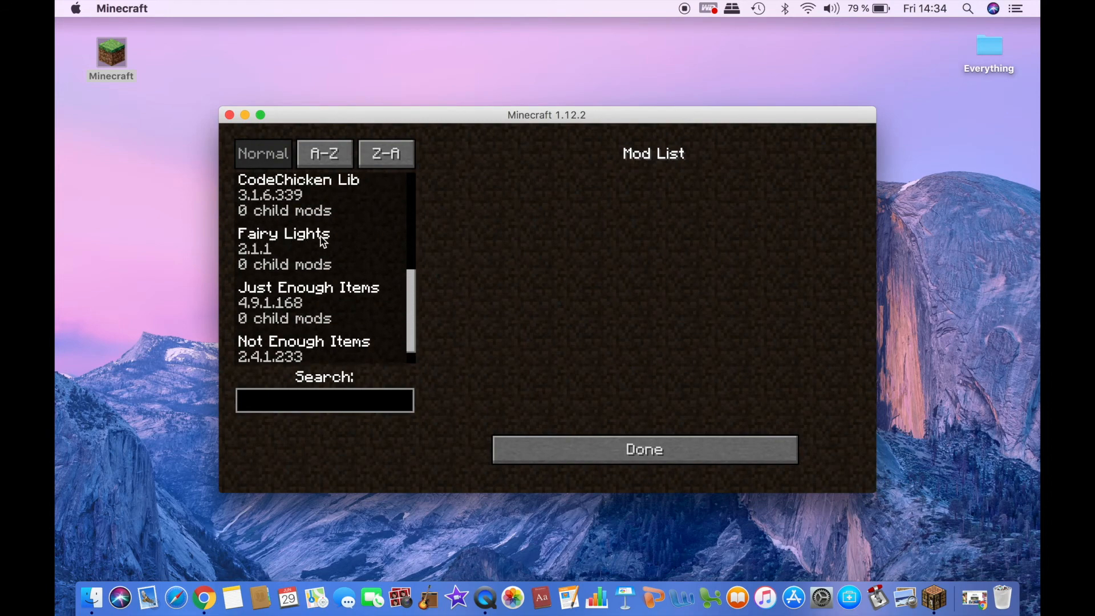
click(283, 248)
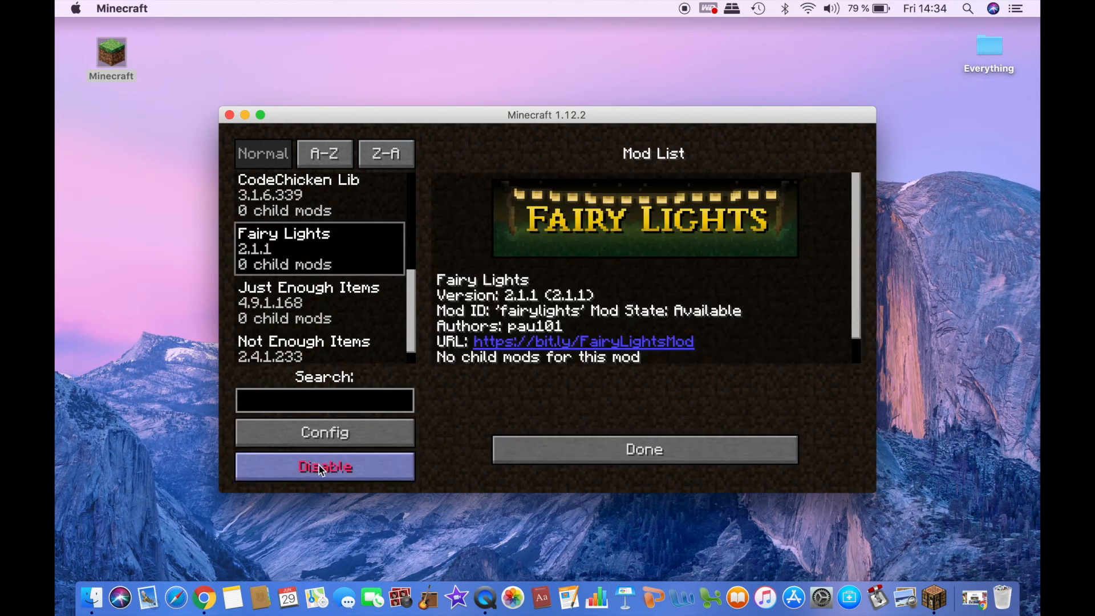
mouse_move(466, 432)
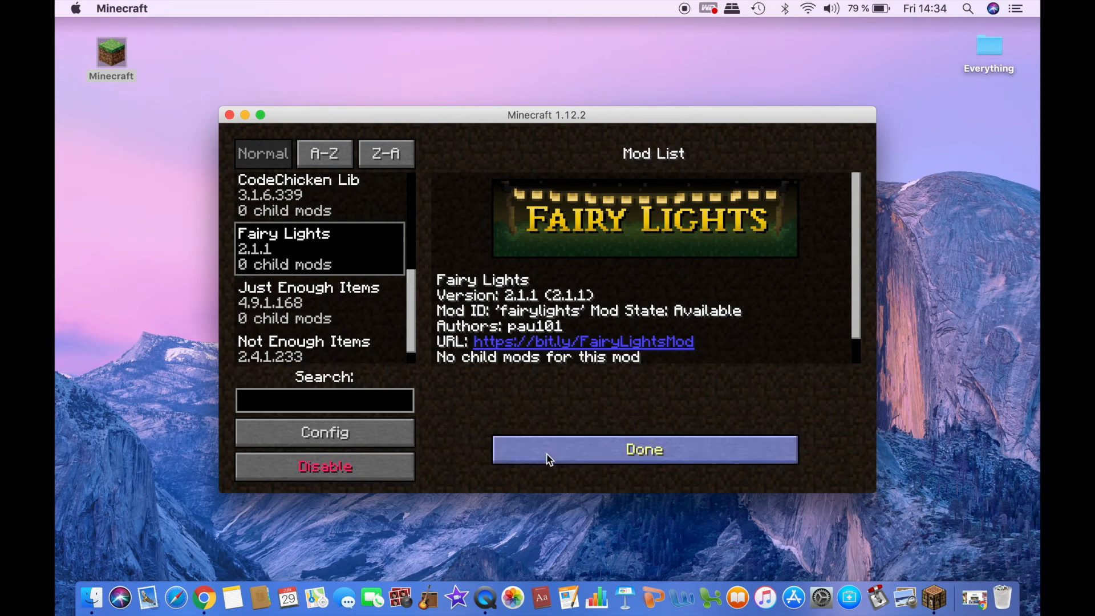
click(644, 449)
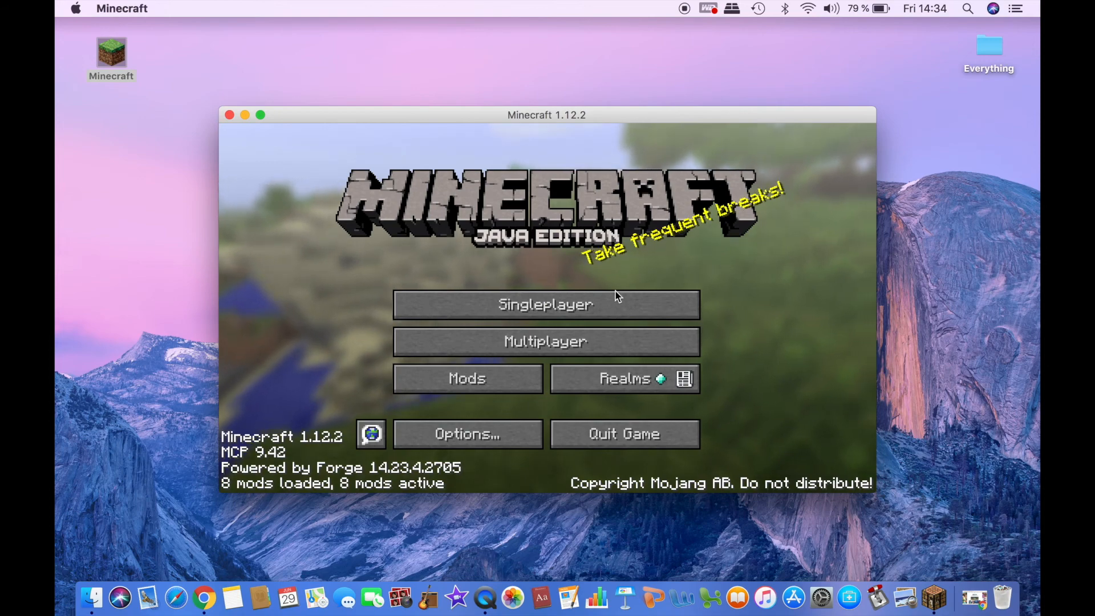
mouse_move(342, 271)
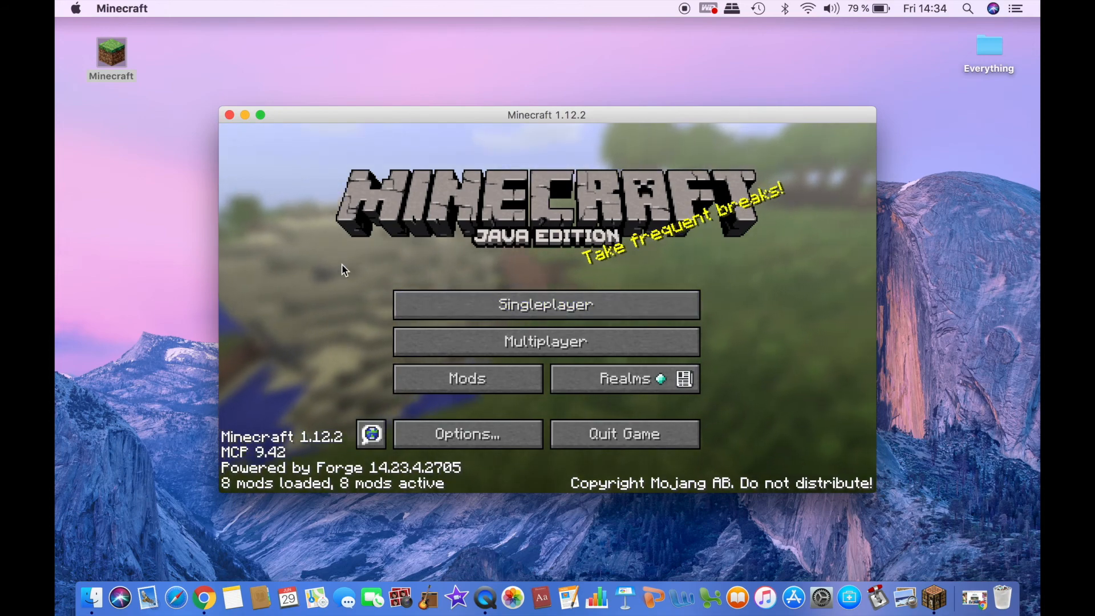